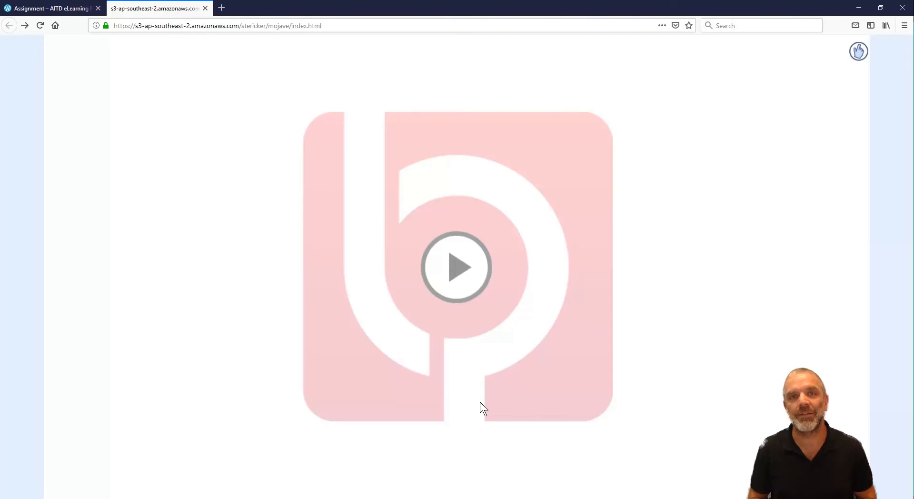
{"action": "mouse_move", "coordinate": [326, 288]}
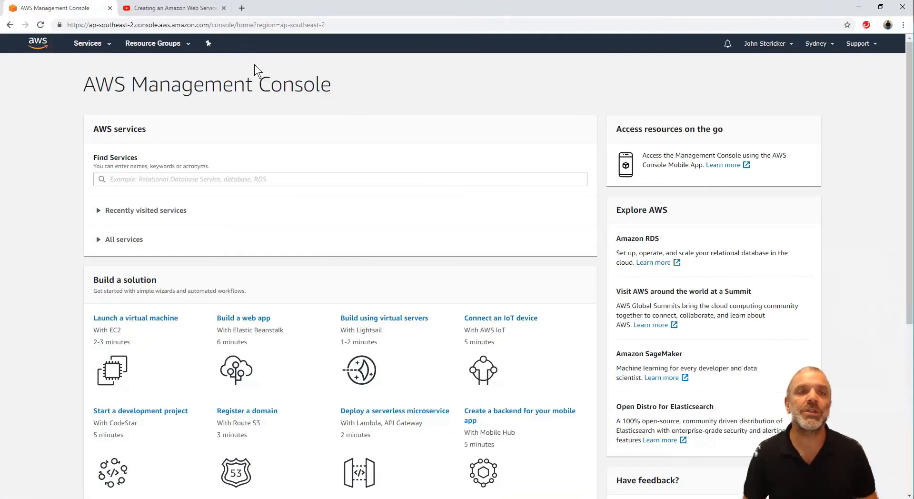
Step: Play the S3-hosted module, page to Contents and expand 'Scalable vs Responsive'
{"action": "left_click", "coordinate": [172, 8]}
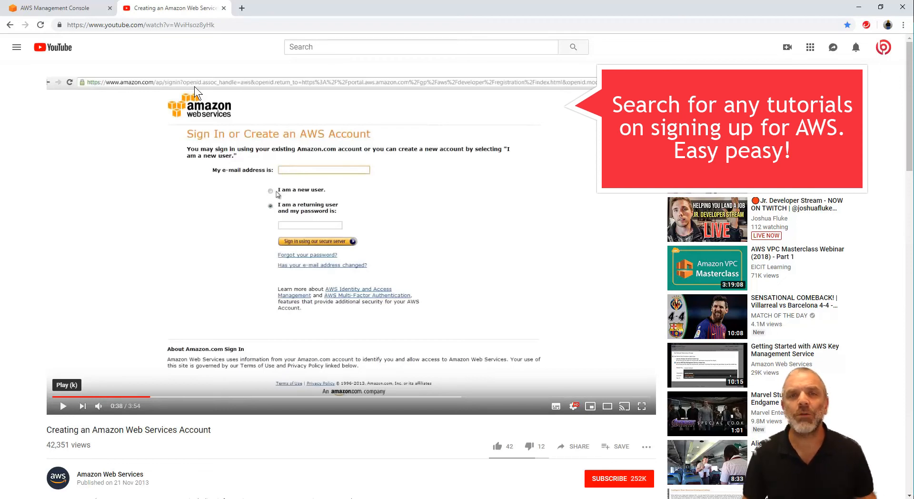
{"action": "mouse_move", "coordinate": [358, 475]}
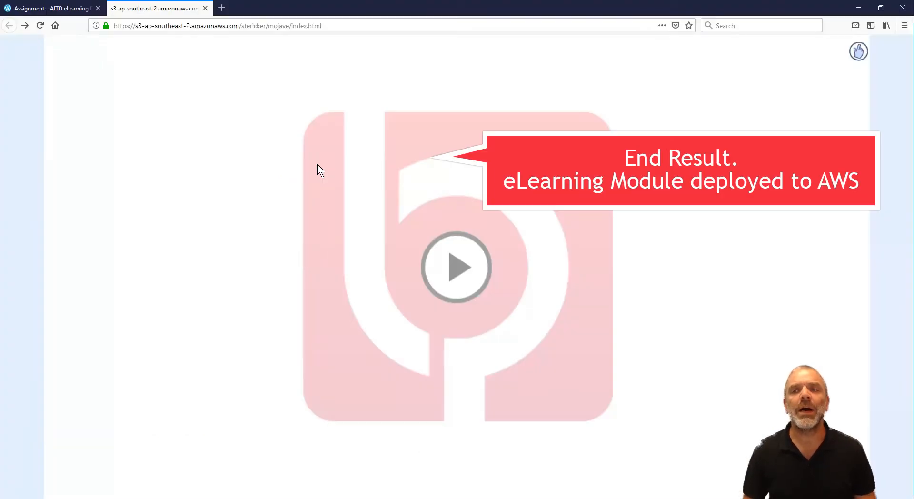
{"action": "mouse_move", "coordinate": [503, 215]}
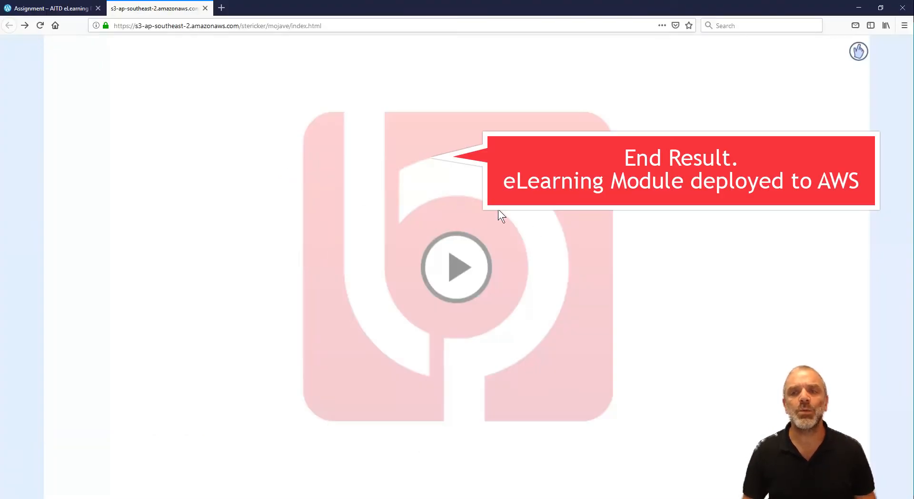
{"action": "left_click", "coordinate": [457, 267]}
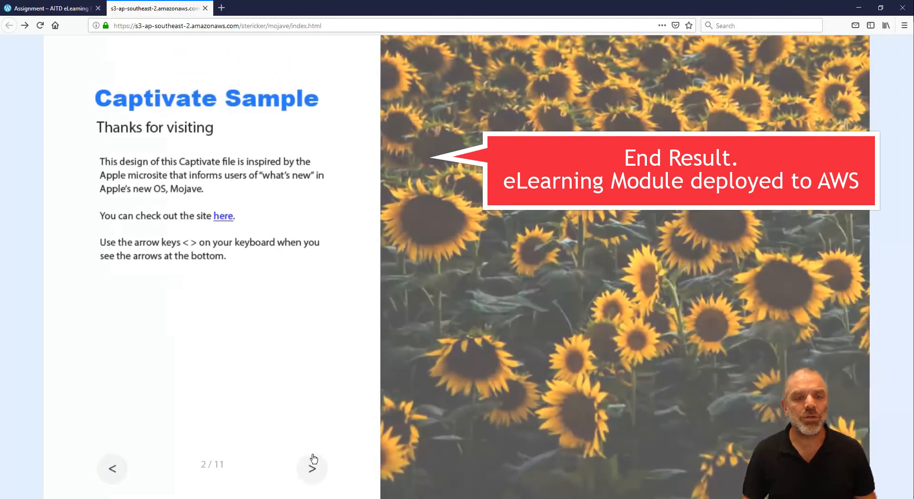
{"action": "left_click", "coordinate": [312, 468]}
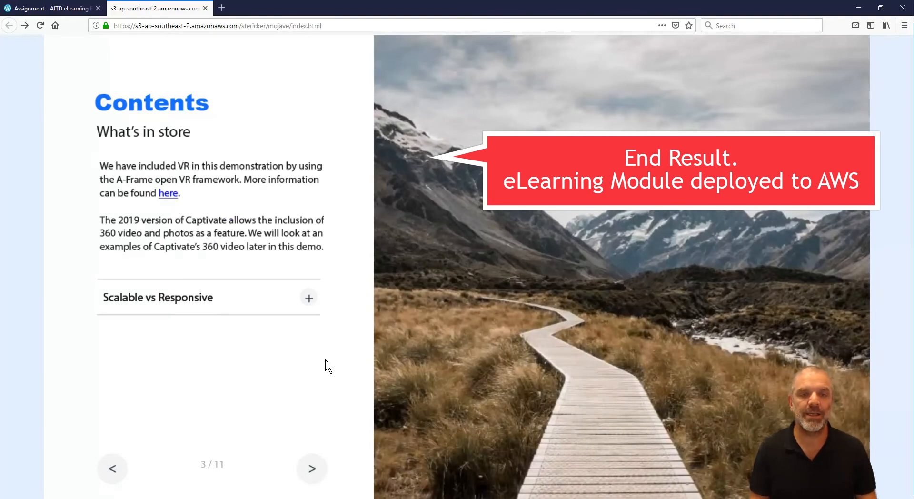
{"action": "left_click", "coordinate": [309, 298]}
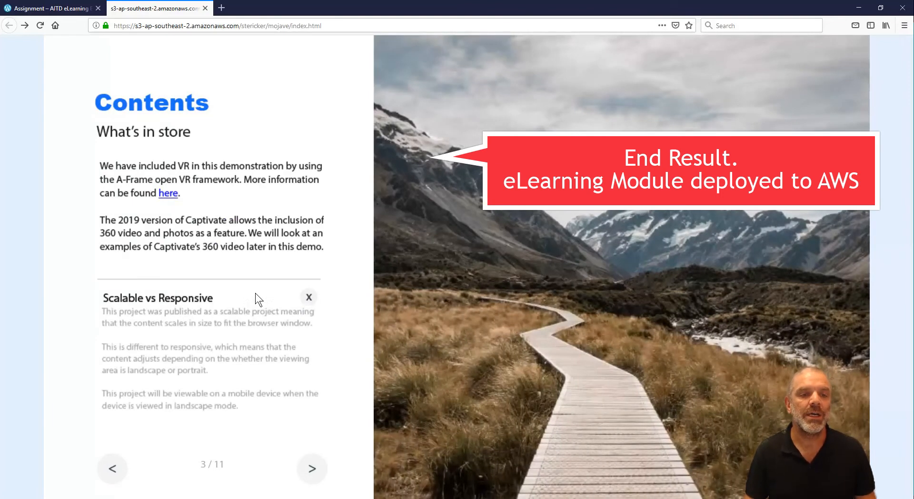
{"action": "left_click", "coordinate": [308, 298]}
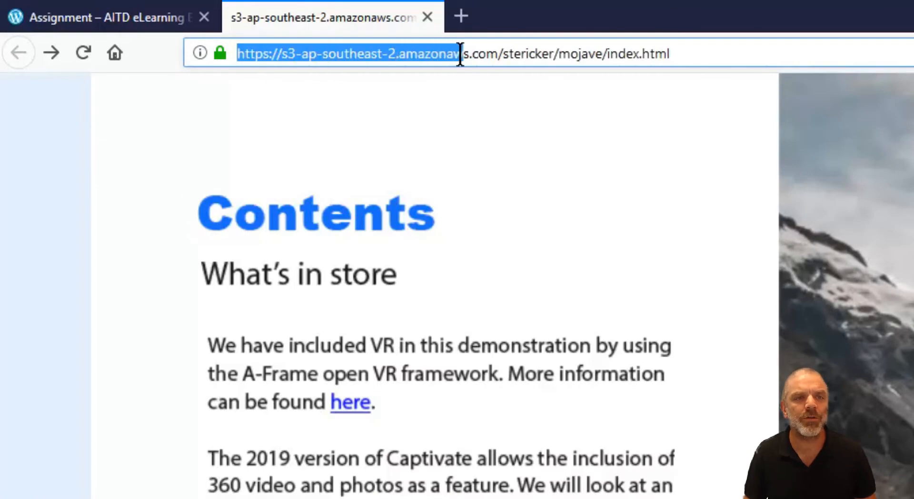
Step: Highlight the bucket name in the module's address and advance to slide 4, Web Objects
{"action": "left_click", "coordinate": [400, 53]}
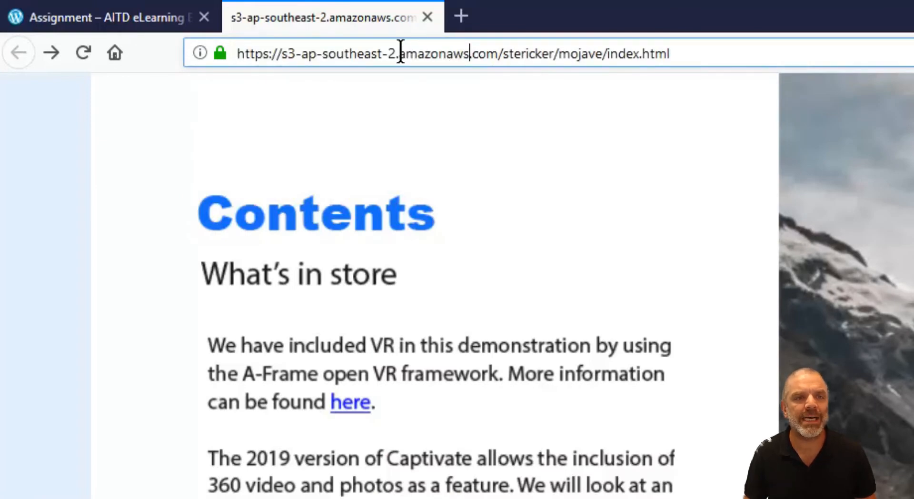
{"action": "left_click", "coordinate": [476, 53]}
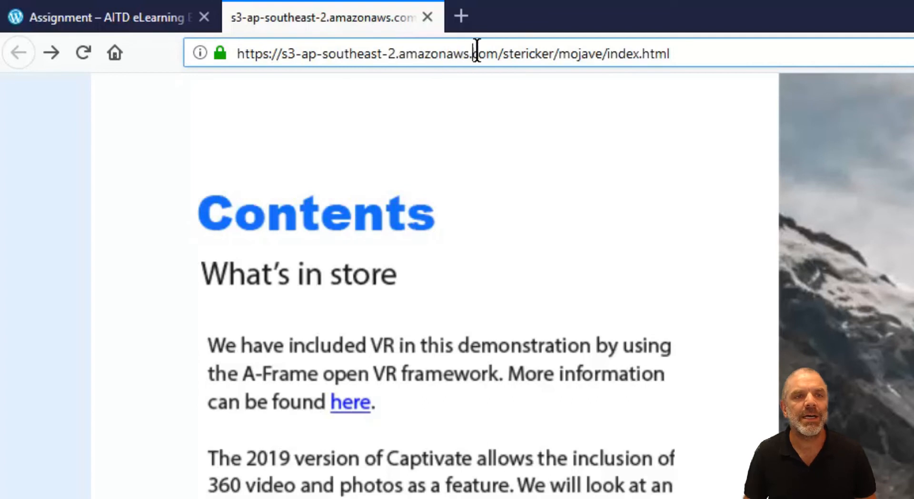
{"action": "double_click", "coordinate": [483, 53]}
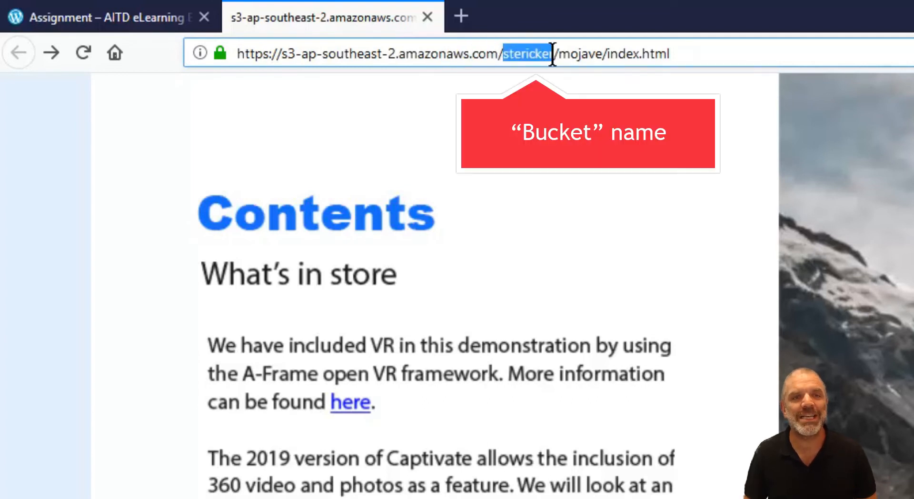
{"action": "left_click", "coordinate": [504, 53]}
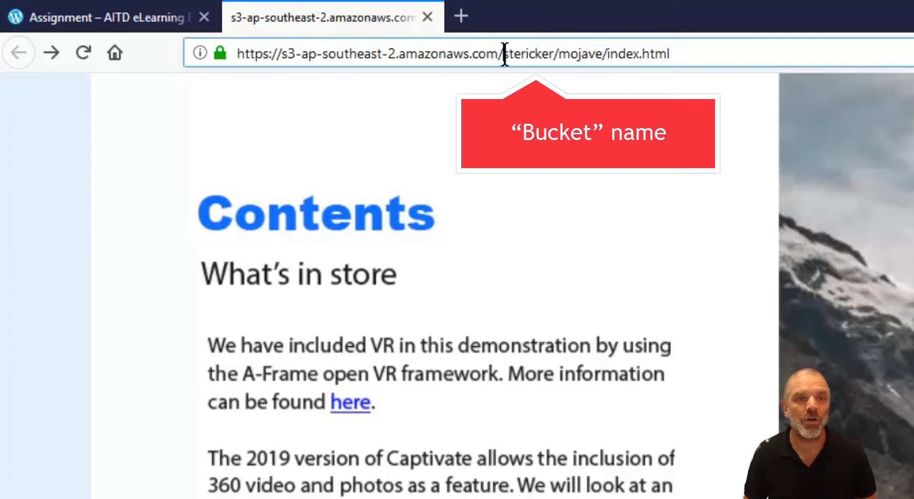
{"action": "double_click", "coordinate": [528, 54]}
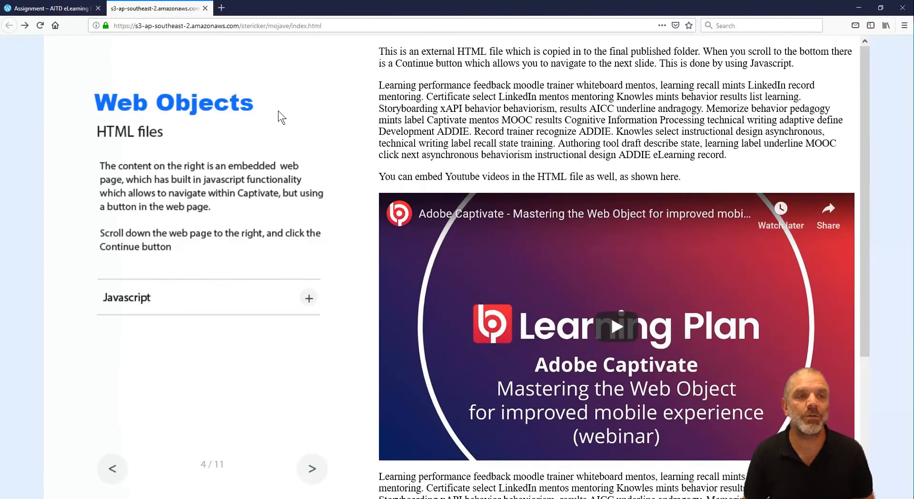
{"action": "mouse_move", "coordinate": [325, 92]}
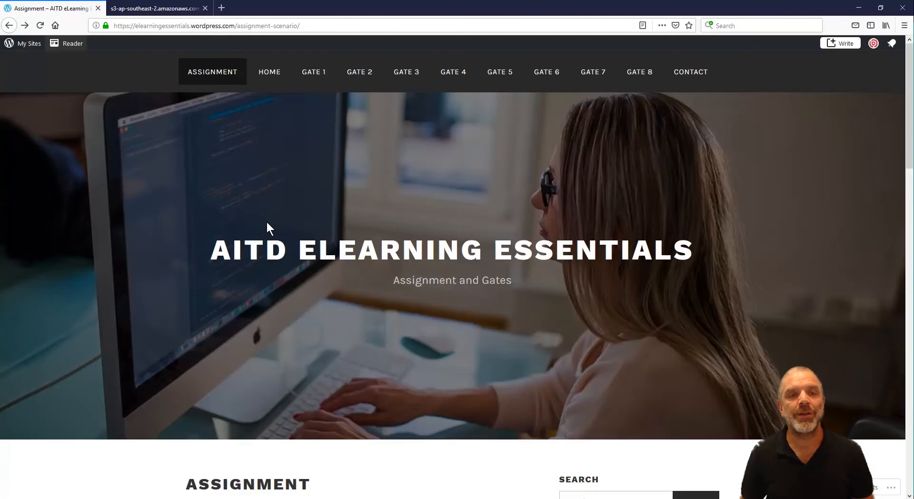
Step: Check the module's address, then follow the S3 index.html link on the WordPress Assignment page
{"action": "left_click", "coordinate": [154, 8]}
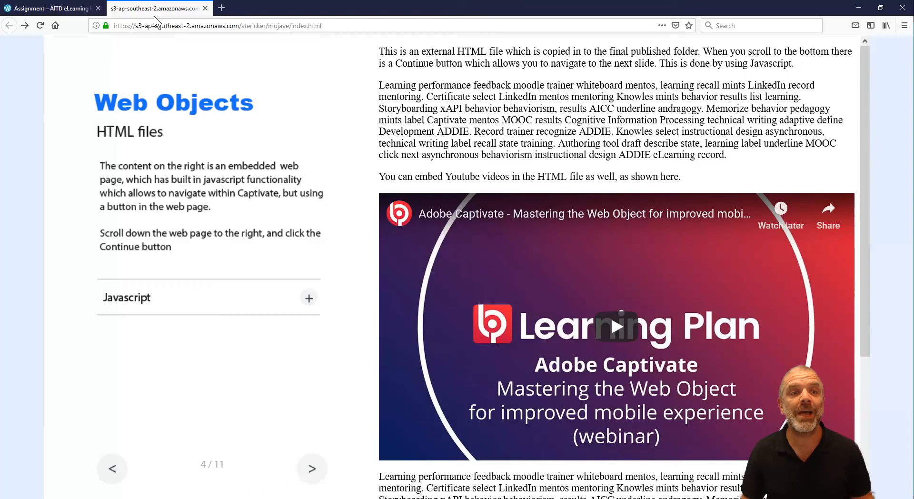
{"action": "left_click", "coordinate": [233, 25]}
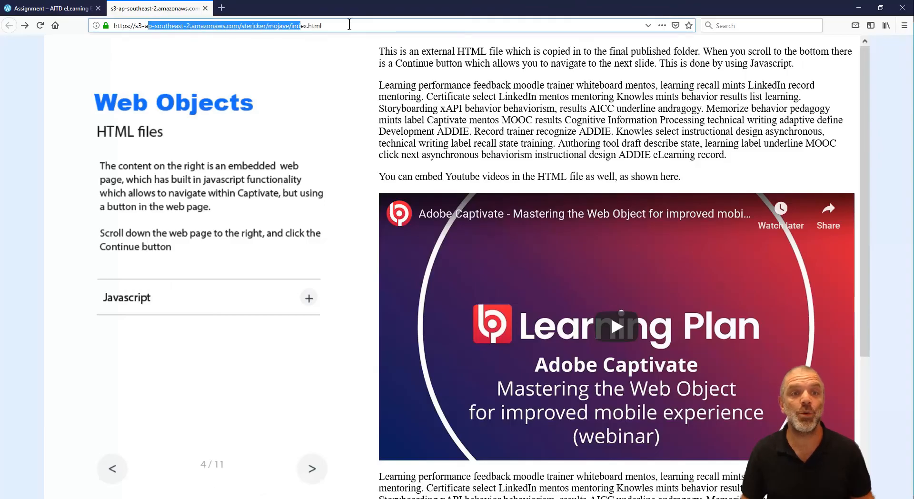
{"action": "left_click", "coordinate": [50, 9]}
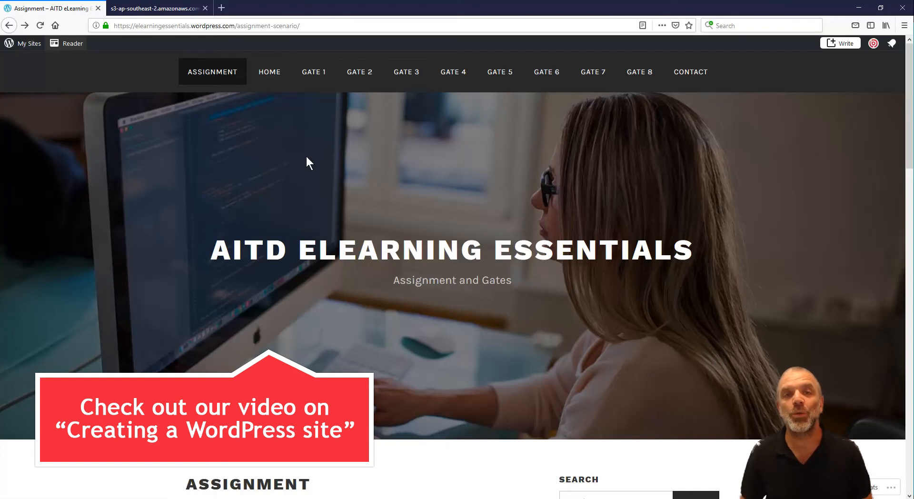
{"action": "scroll", "scroll_direction": "down", "scroll_amount": 3}
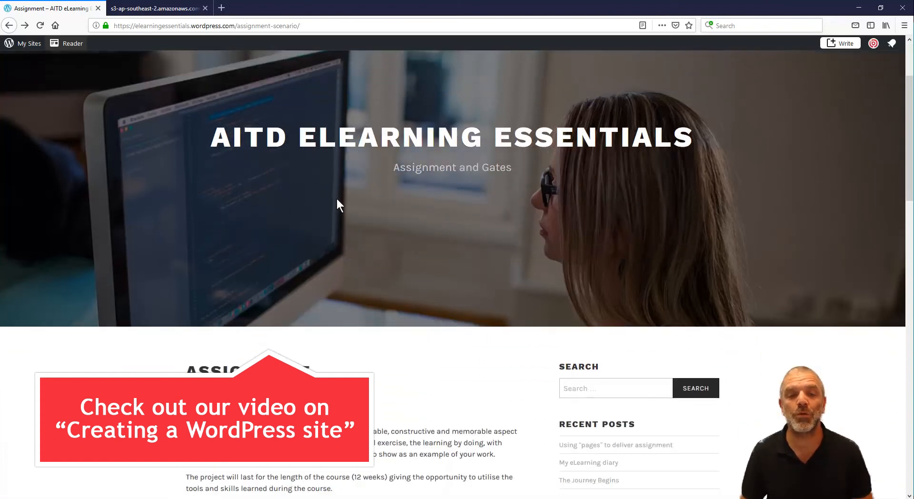
{"action": "scroll", "scroll_direction": "down", "scroll_amount": 3}
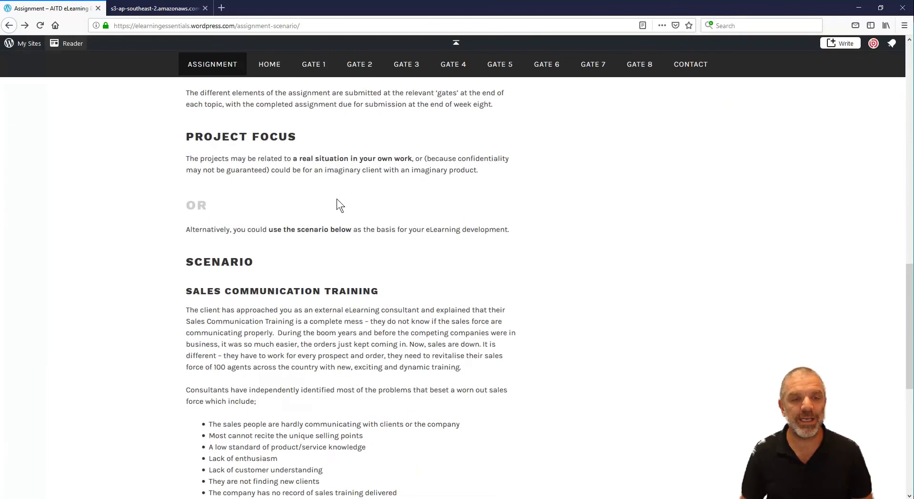
{"action": "scroll", "scroll_direction": "down", "scroll_amount": 3}
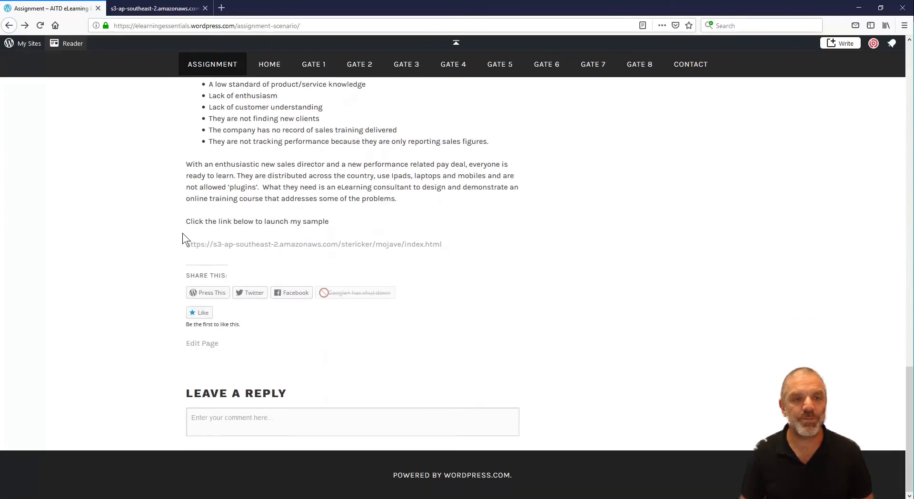
{"action": "mouse_move", "coordinate": [286, 247]}
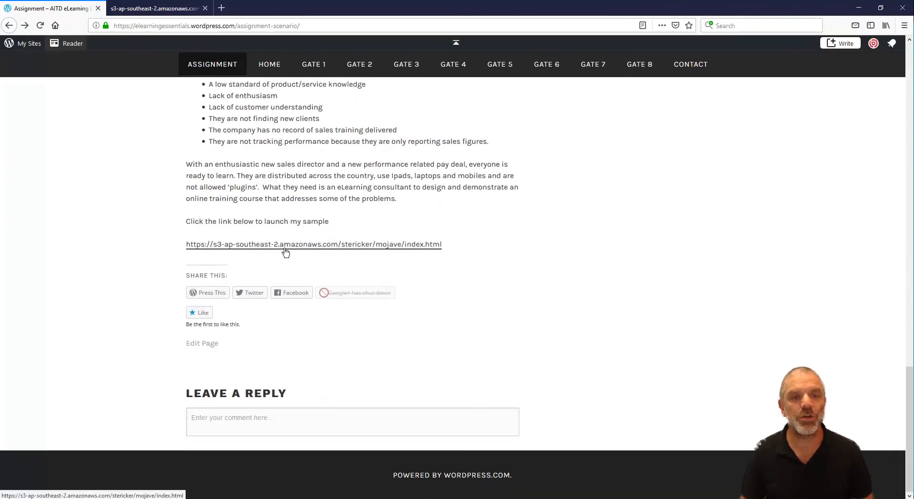
{"action": "left_click", "coordinate": [314, 244]}
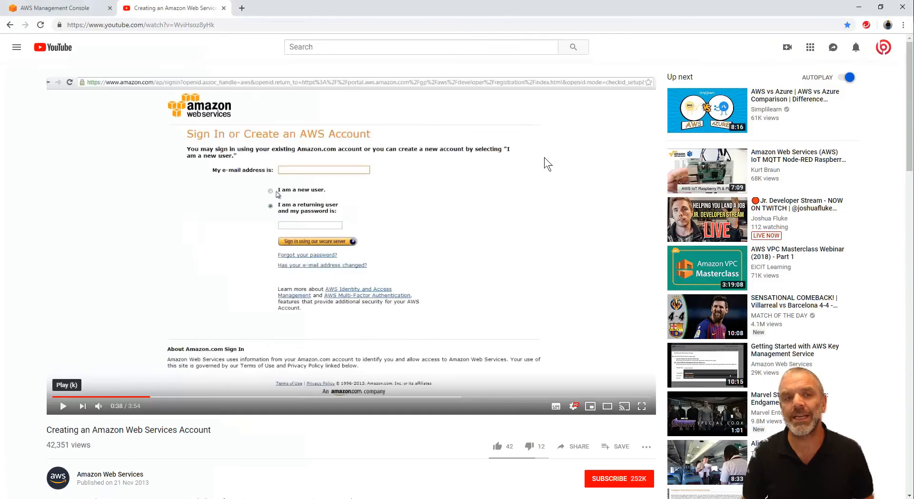
{"action": "mouse_move", "coordinate": [67, 8]}
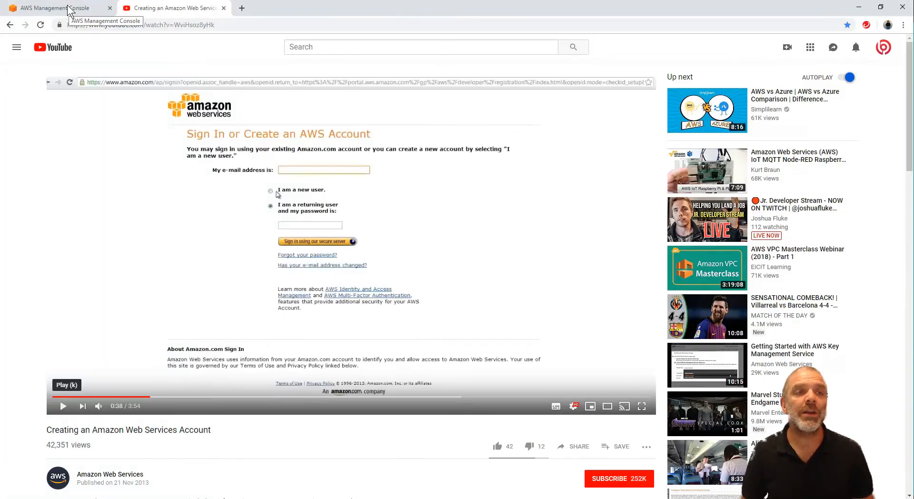
Step: Switch from the YouTube tutorial to the AWS Management Console tab
{"action": "left_click", "coordinate": [56, 8]}
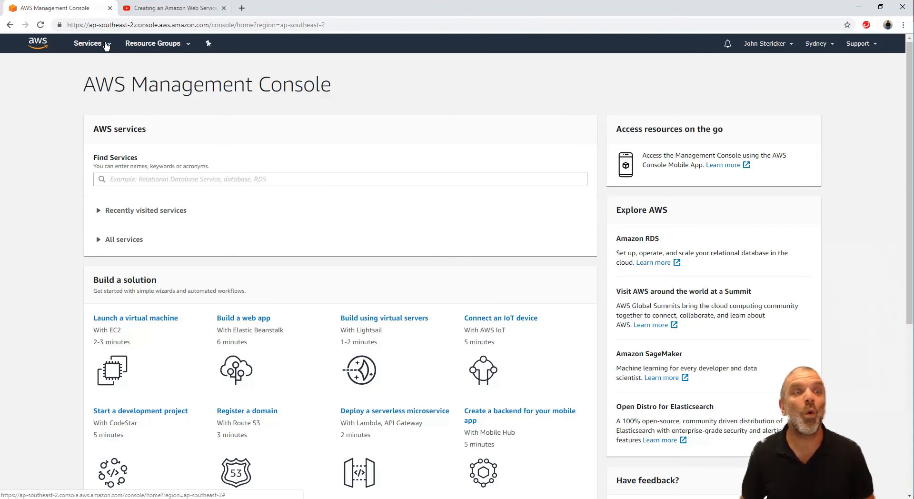
Step: Search AWS services for 's3' and open Amazon S3
{"action": "left_click", "coordinate": [88, 43]}
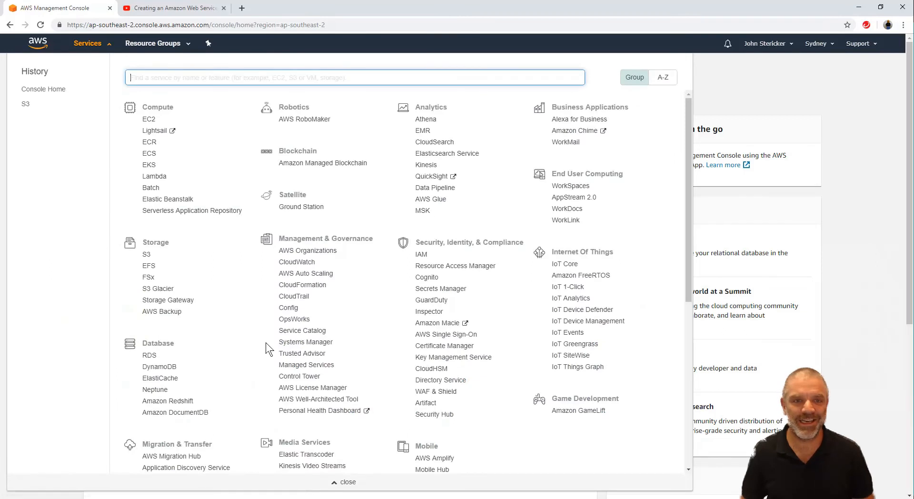
{"action": "mouse_move", "coordinate": [345, 226]}
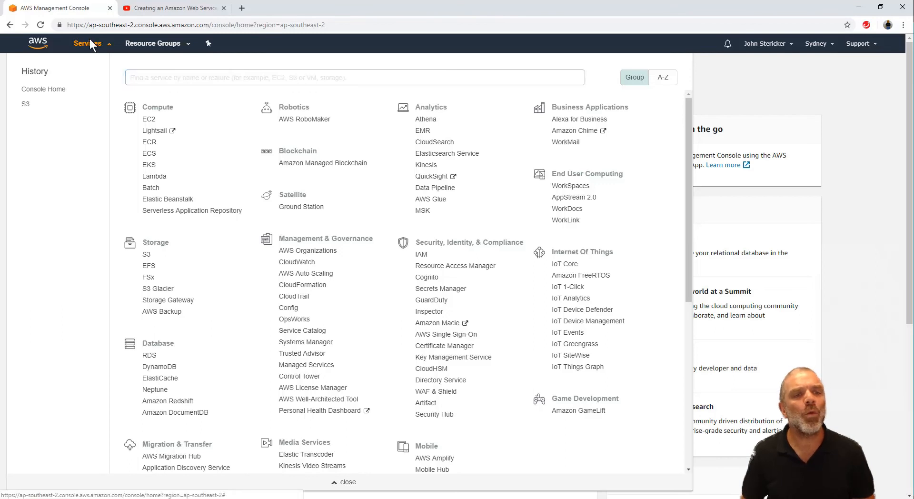
{"action": "left_click", "coordinate": [87, 43]}
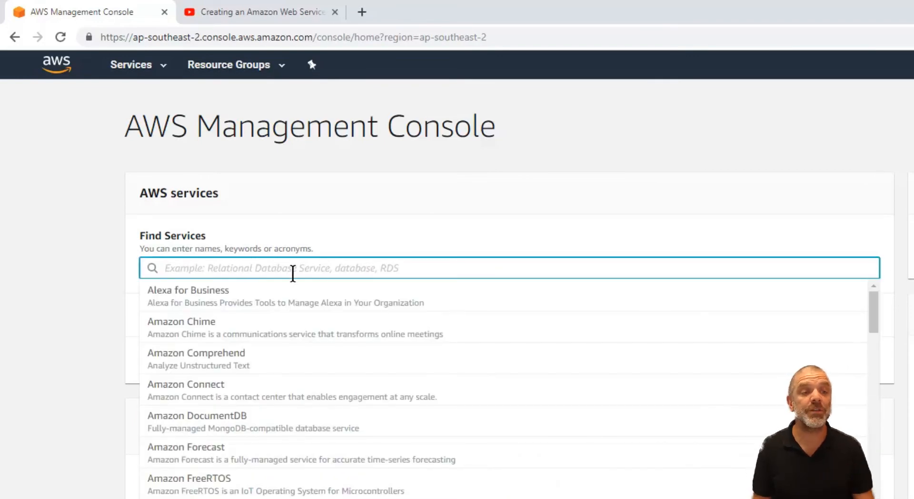
{"action": "type", "text": "s3"}
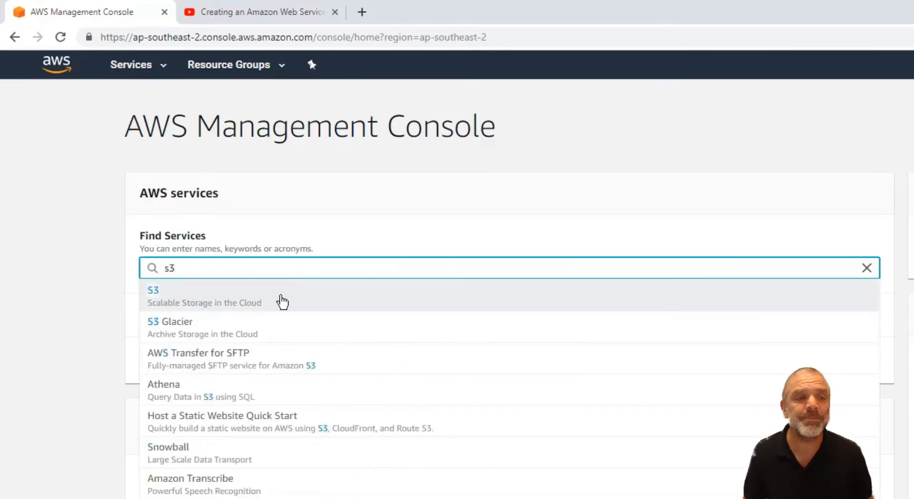
{"action": "left_click", "coordinate": [153, 290]}
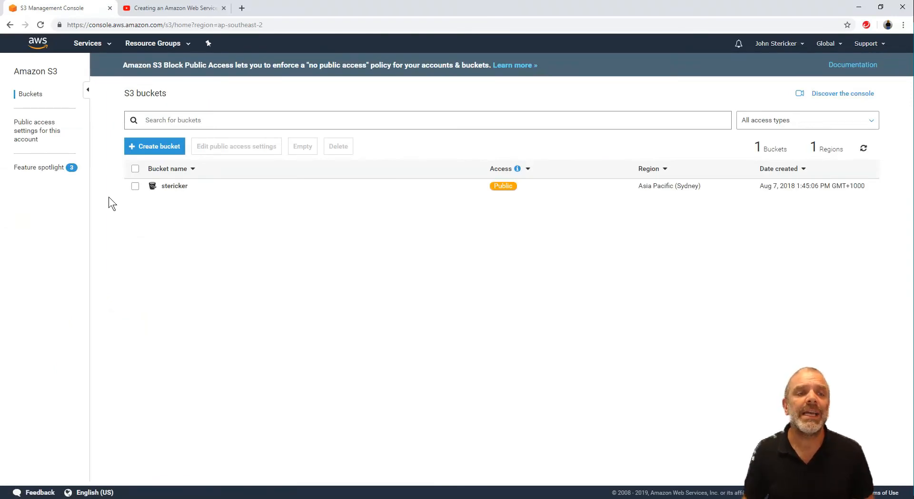
{"action": "mouse_move", "coordinate": [174, 185]}
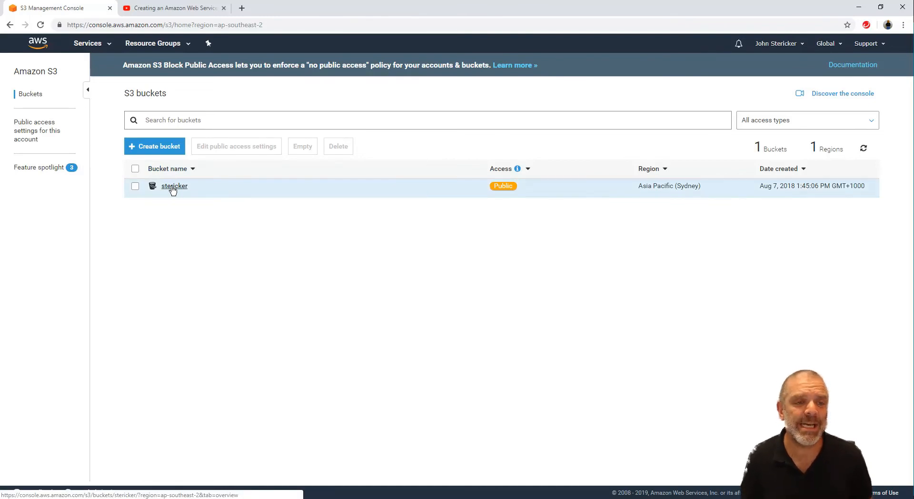
{"action": "mouse_move", "coordinate": [173, 187]}
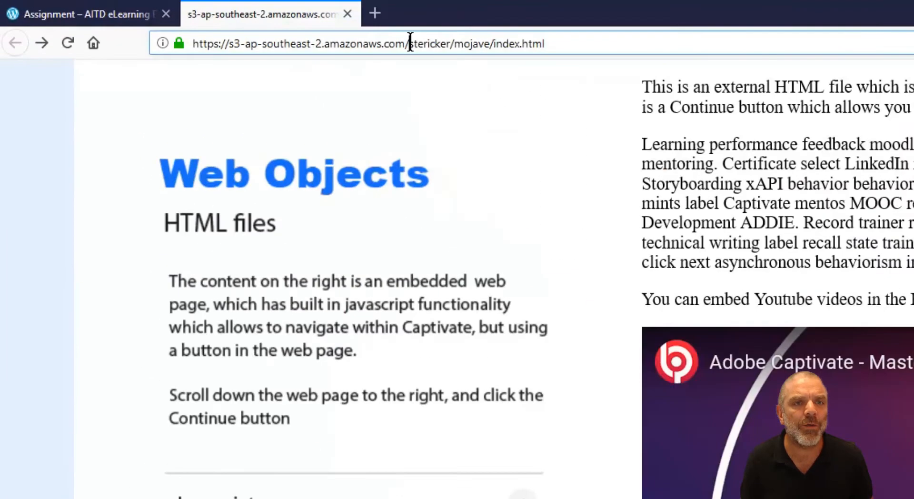
Step: Highlight the module's folder name in its S3 web address in Firefox
{"action": "double_click", "coordinate": [429, 43]}
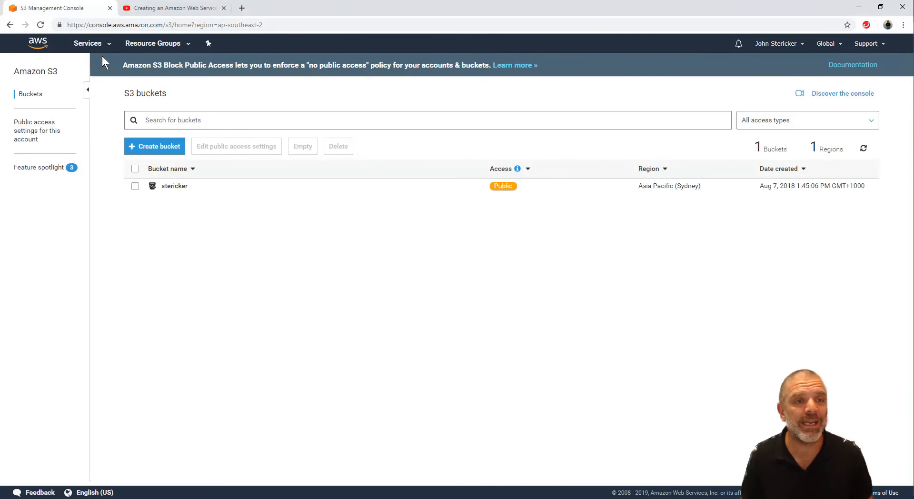
{"action": "left_click", "coordinate": [175, 185]}
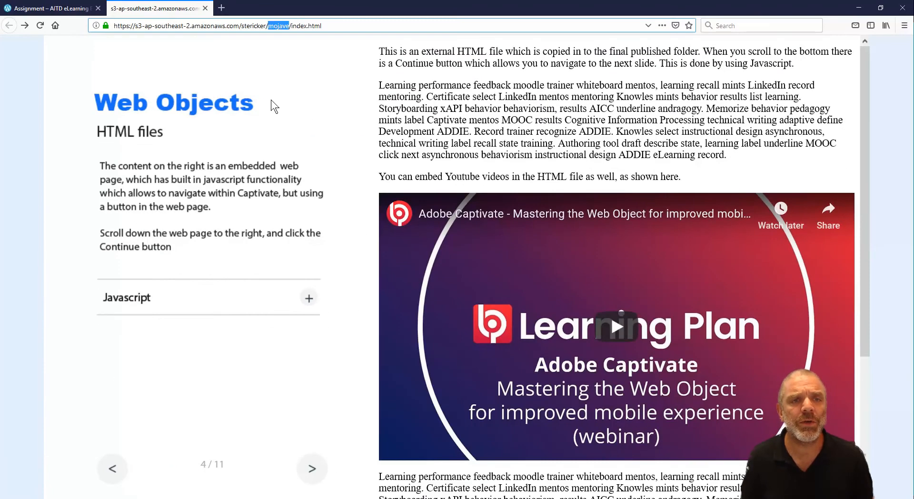
{"action": "mouse_move", "coordinate": [275, 78]}
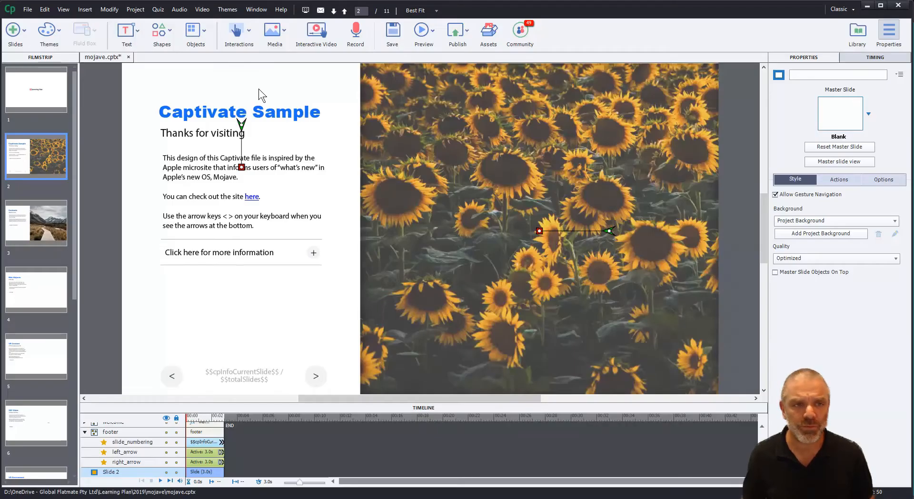
{"action": "mouse_move", "coordinate": [303, 79]}
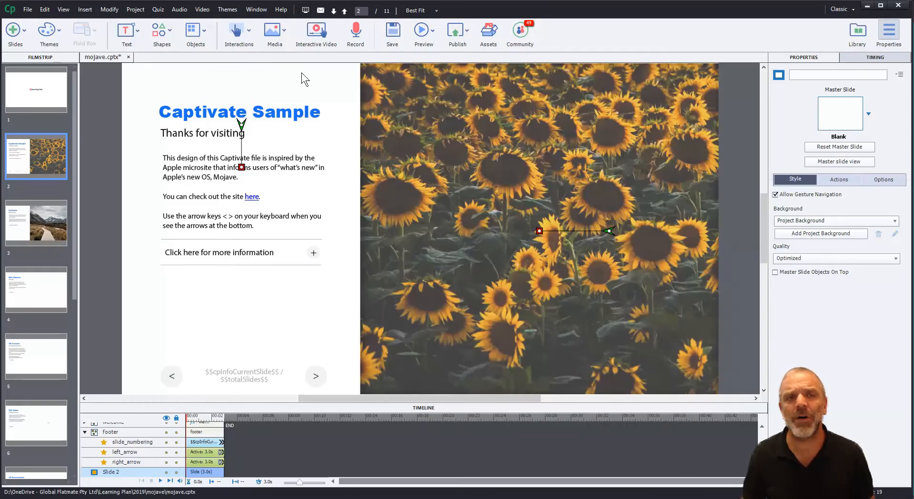
{"action": "mouse_move", "coordinate": [299, 97]}
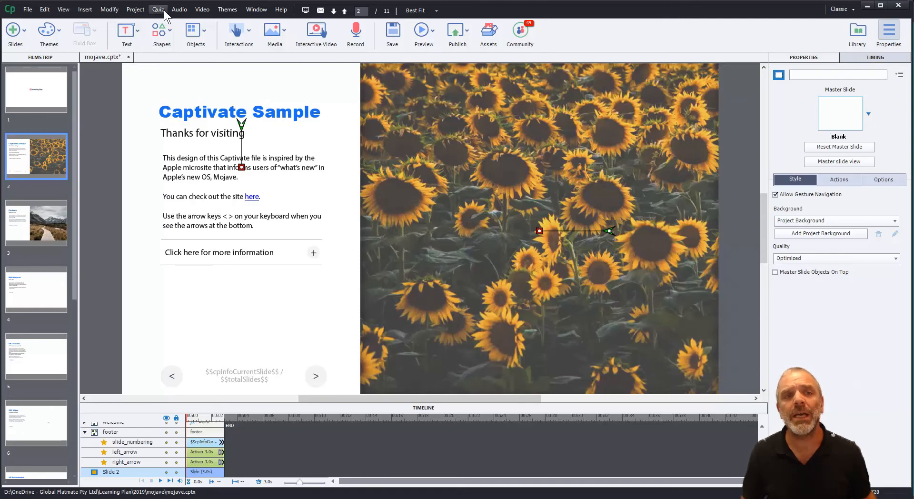
{"action": "left_click", "coordinate": [157, 10]}
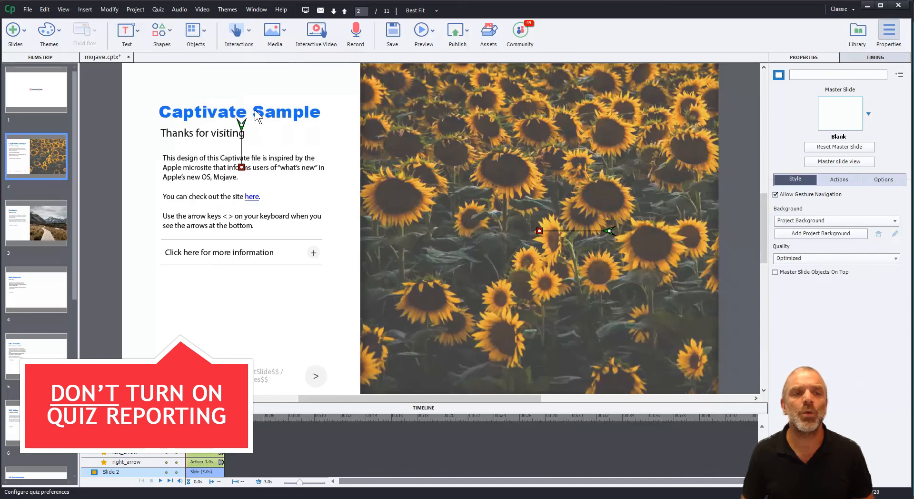
{"action": "mouse_move", "coordinate": [325, 87]}
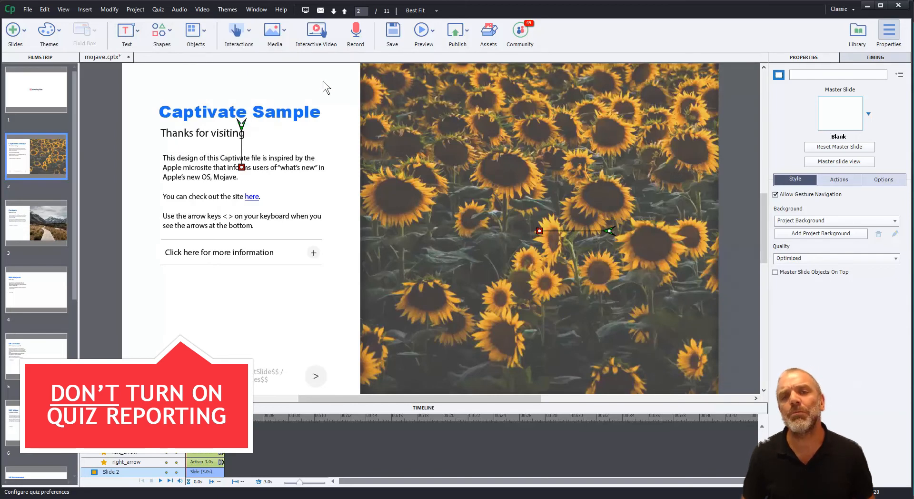
{"action": "mouse_move", "coordinate": [408, 91]}
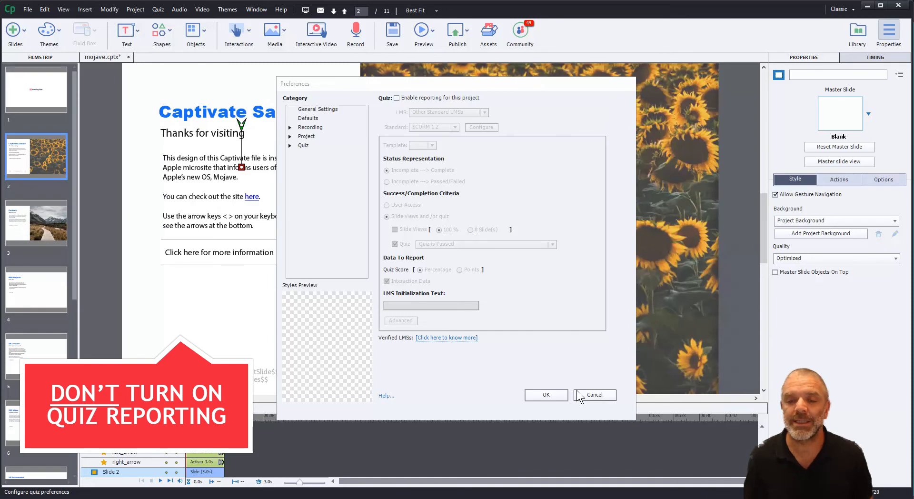
{"action": "left_click", "coordinate": [594, 395]}
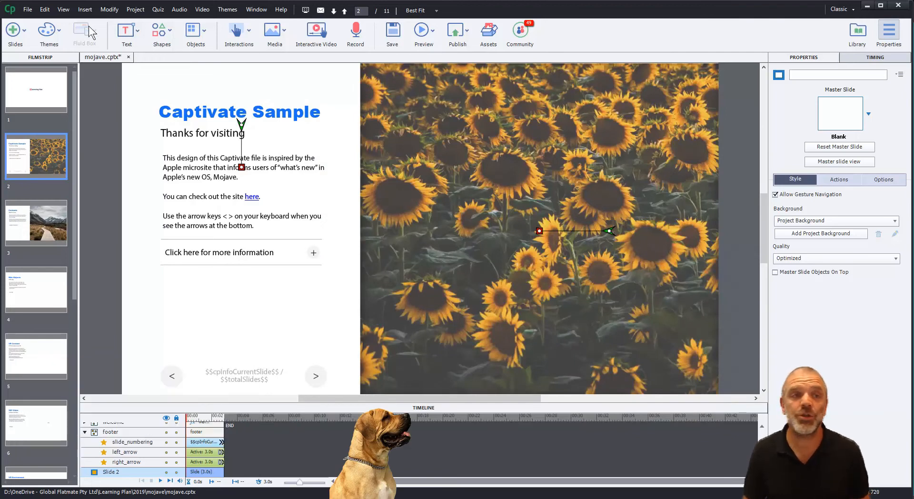
{"action": "left_click", "coordinate": [27, 10]}
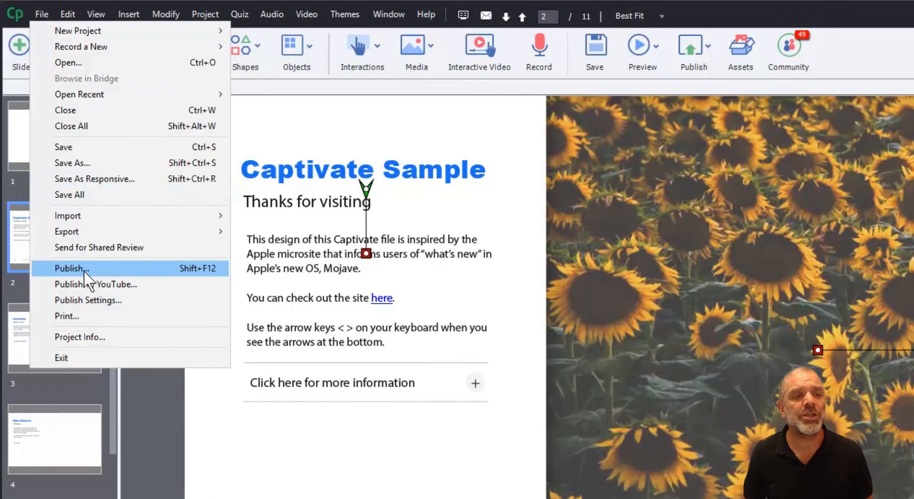
Step: Set the publish location to D:\aws and the project title to mojave-test
{"action": "left_click", "coordinate": [69, 268]}
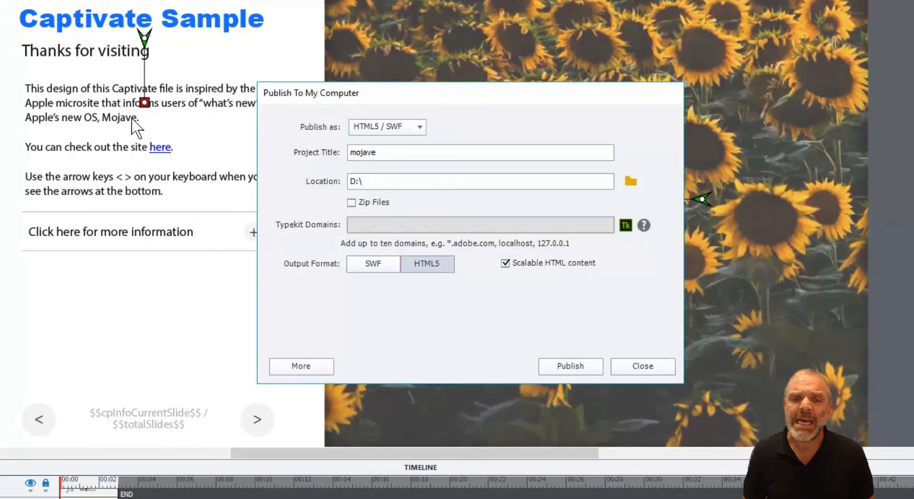
{"action": "left_click", "coordinate": [478, 181]}
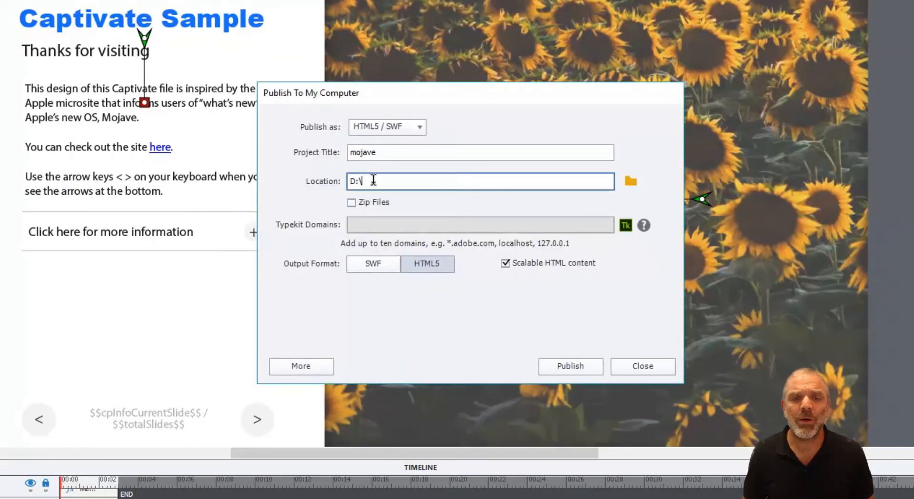
{"action": "type", "text": "aws"}
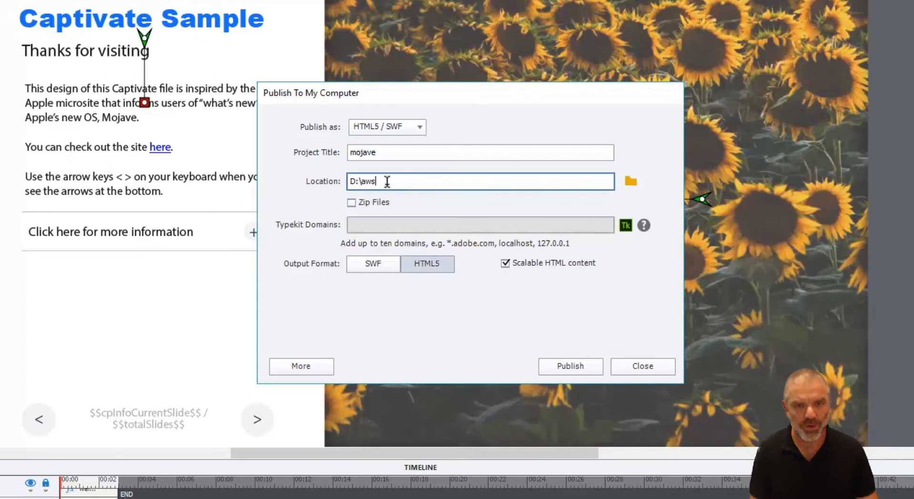
{"action": "left_click", "coordinate": [480, 152]}
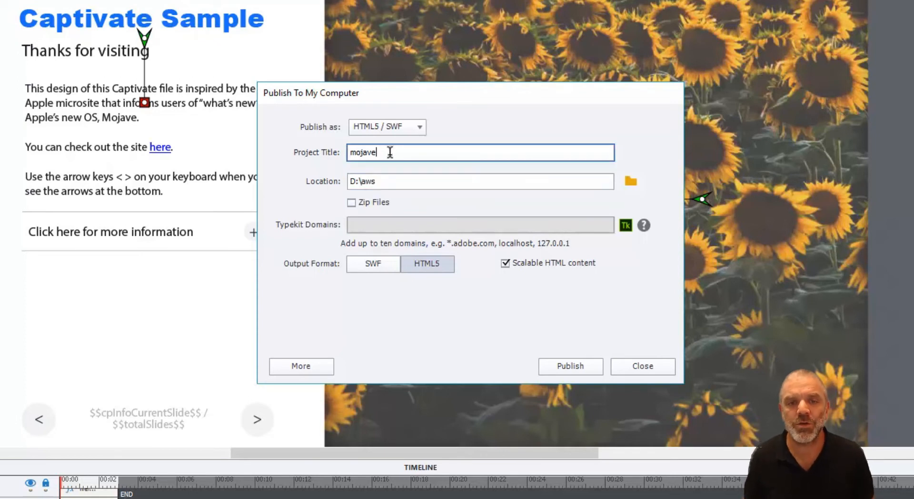
{"action": "type", "text": "-"}
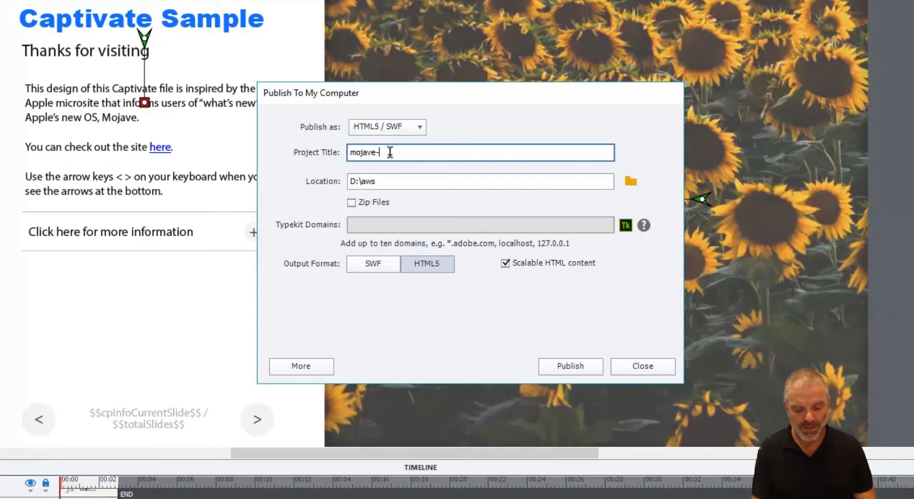
{"action": "type", "text": "test"}
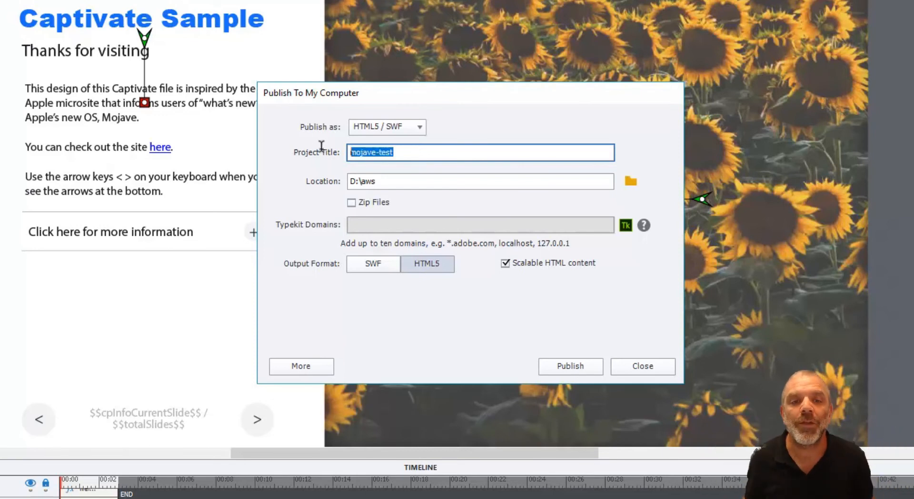
{"action": "left_click", "coordinate": [385, 153]}
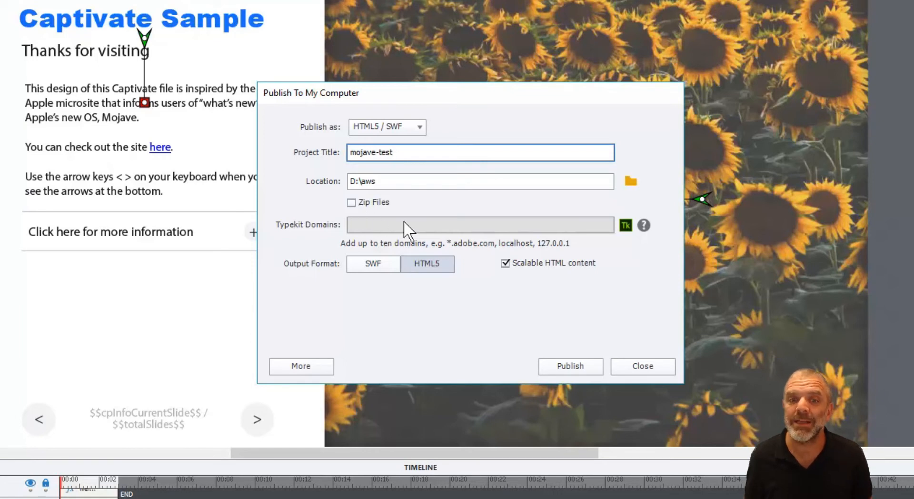
{"action": "mouse_move", "coordinate": [478, 239]}
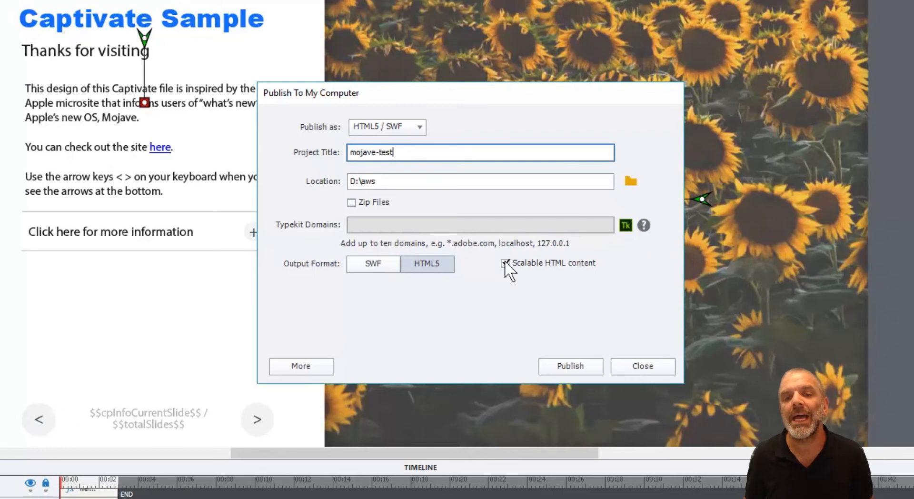
Step: Keep the HTML5 output scalable and publish the project
{"action": "left_click", "coordinate": [505, 263]}
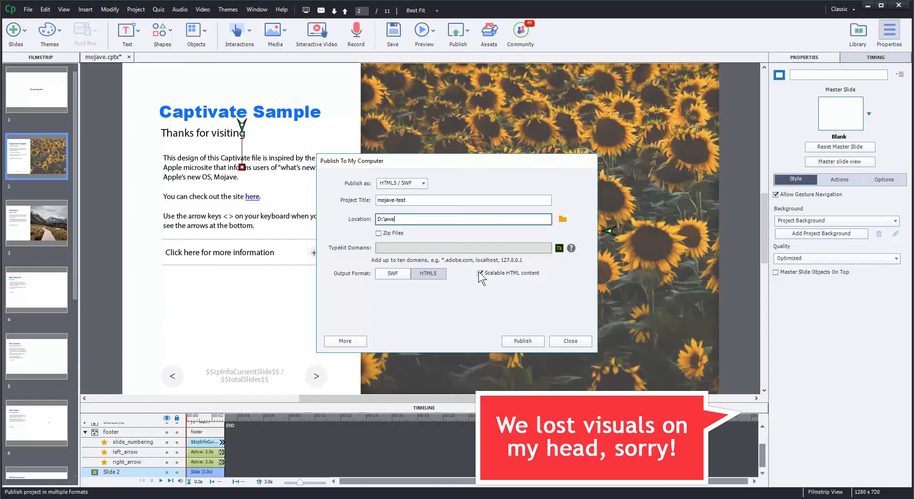
{"action": "left_click", "coordinate": [480, 273]}
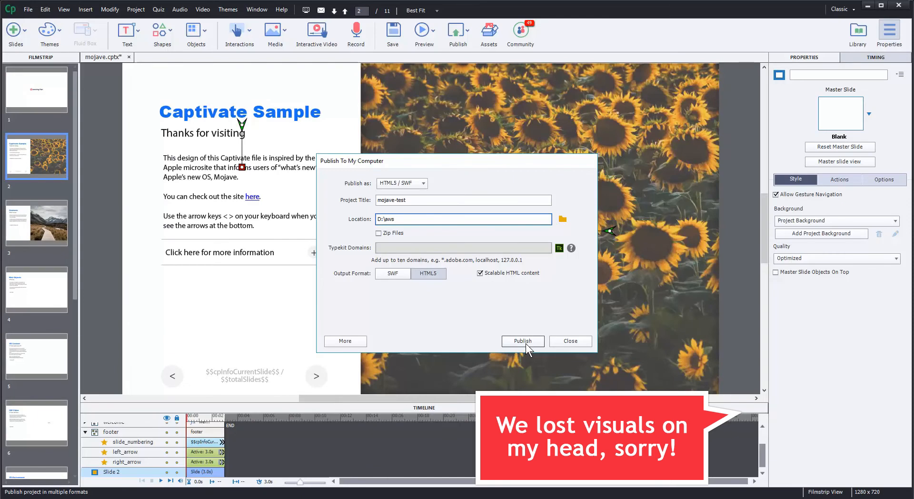
{"action": "left_click", "coordinate": [522, 341]}
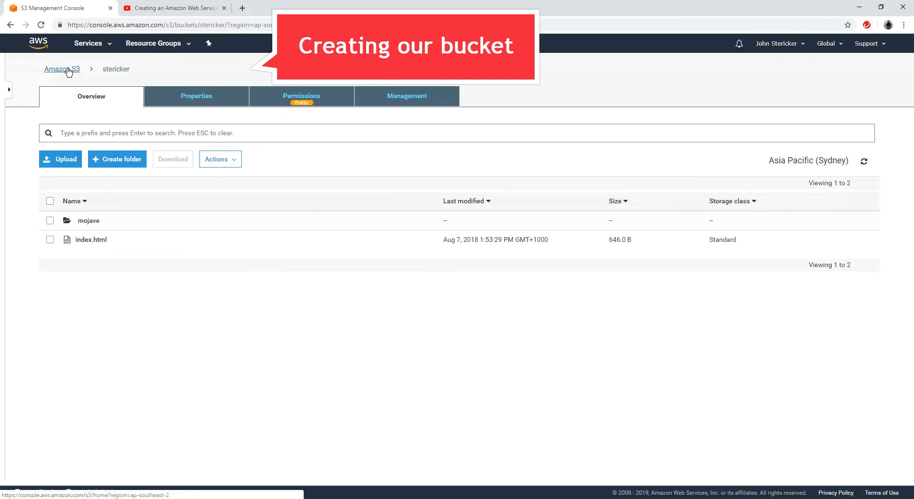
Step: Begin a new bucket named elearning-samples-stericker, keeping the Asia Pacific (Sydney) region
{"action": "left_click", "coordinate": [55, 69]}
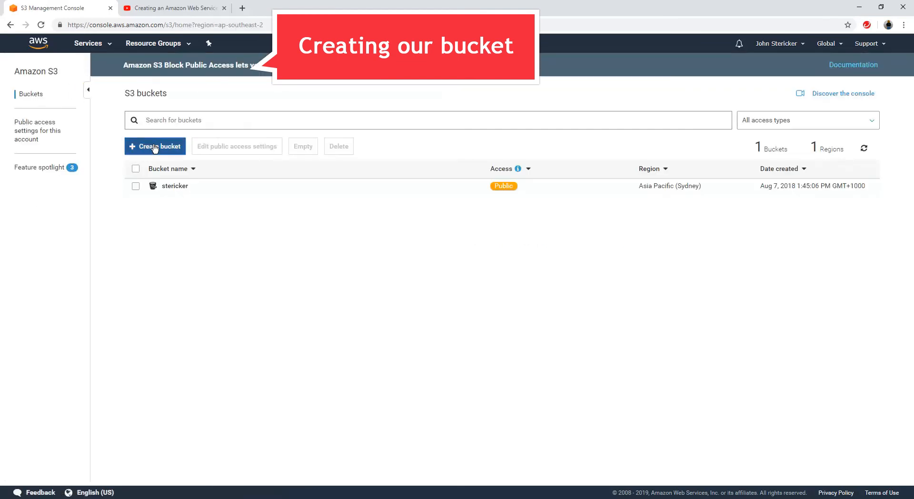
{"action": "left_click", "coordinate": [154, 146]}
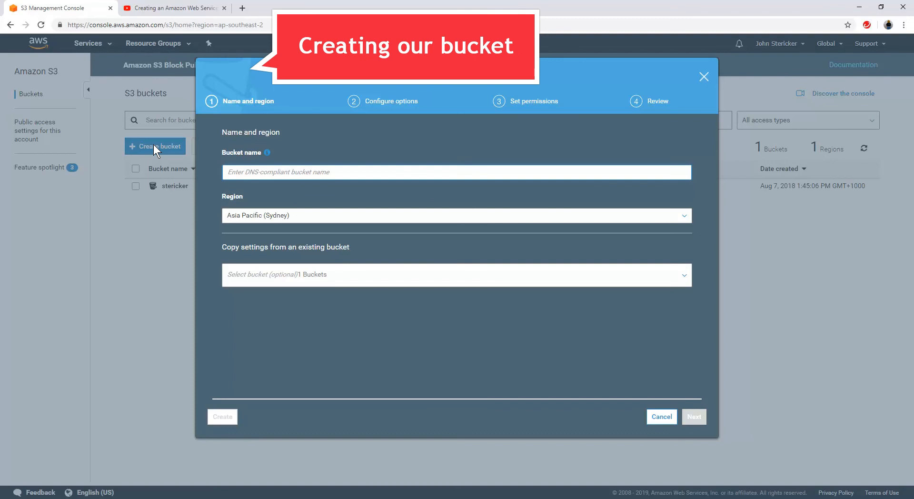
{"action": "left_click", "coordinate": [457, 172]}
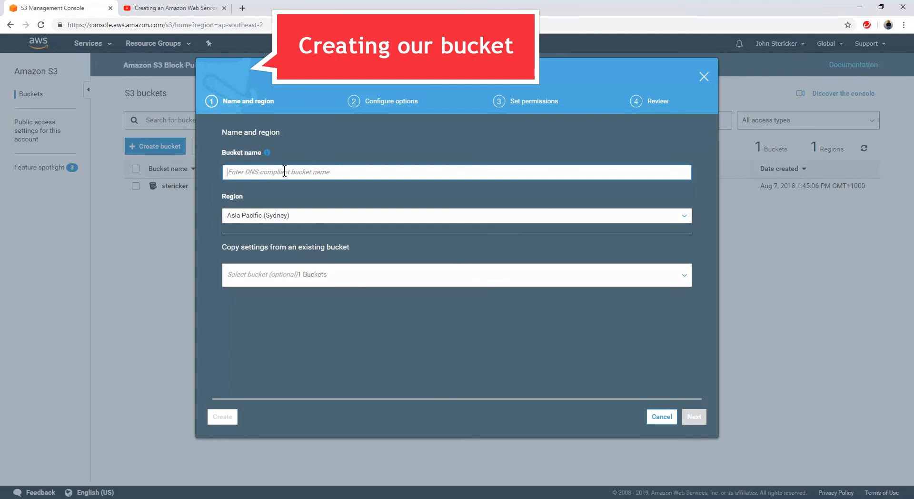
{"action": "type", "text": "learning"}
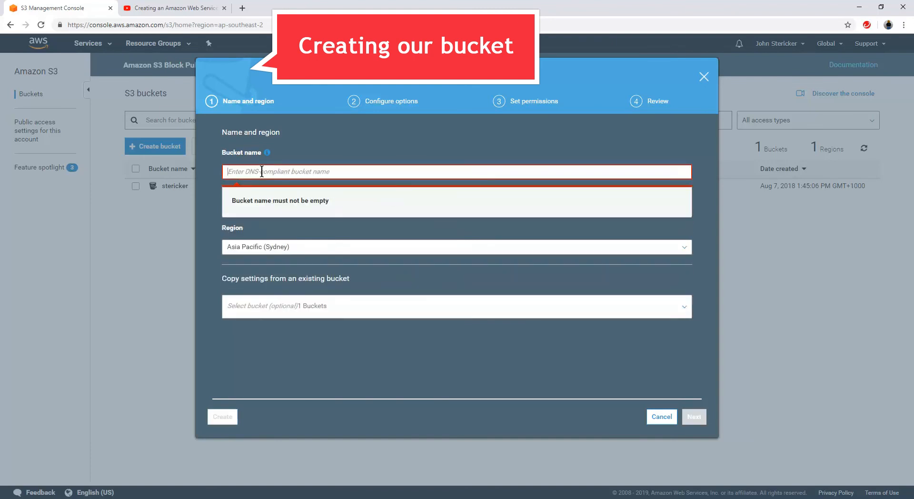
{"action": "type", "text": "elarning-samples-steric"}
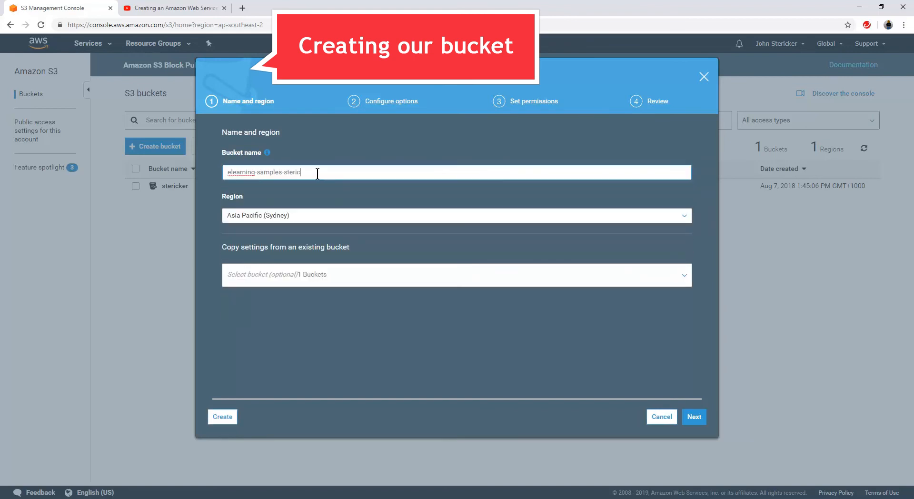
{"action": "type", "text": "ker"}
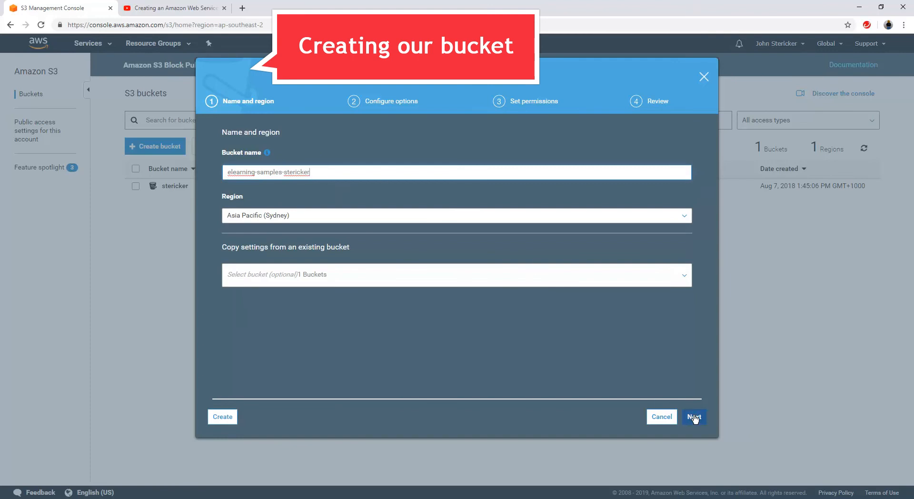
Step: Skip configure options, uncheck all public access blocks, and create the bucket from Review
{"action": "left_click", "coordinate": [694, 416]}
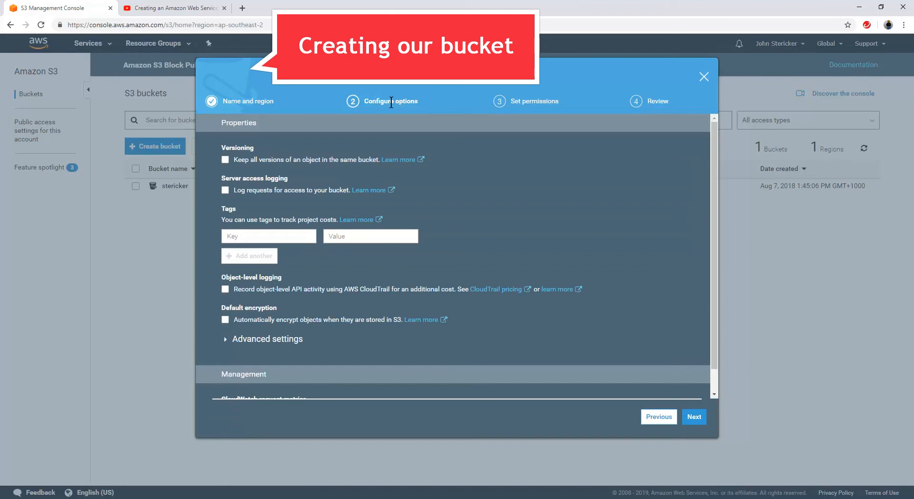
{"action": "mouse_move", "coordinate": [392, 114]}
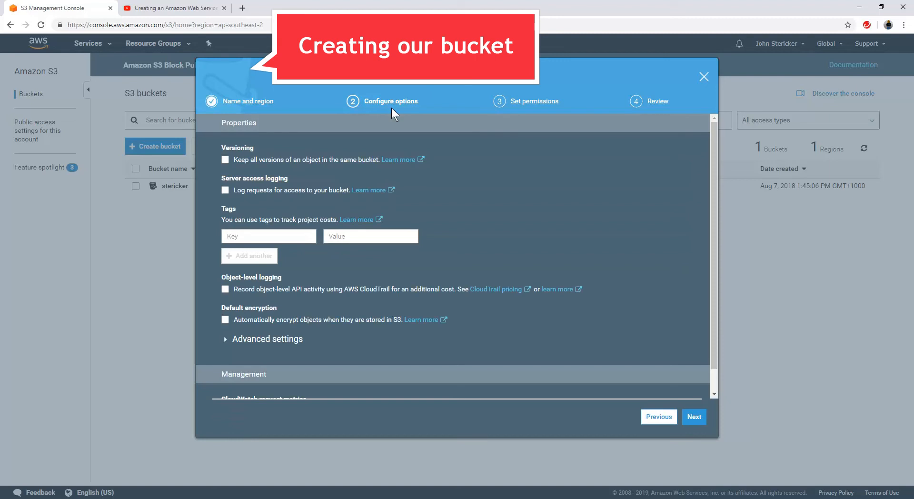
{"action": "mouse_move", "coordinate": [668, 391]}
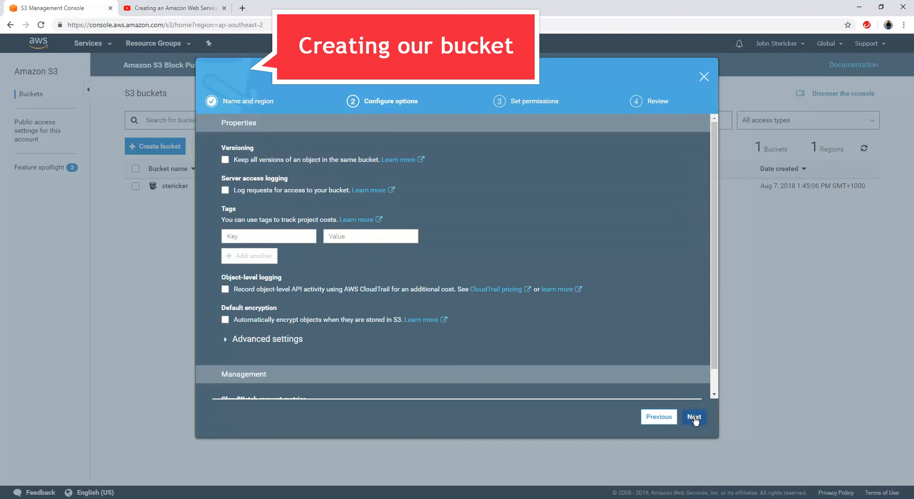
{"action": "left_click", "coordinate": [694, 416]}
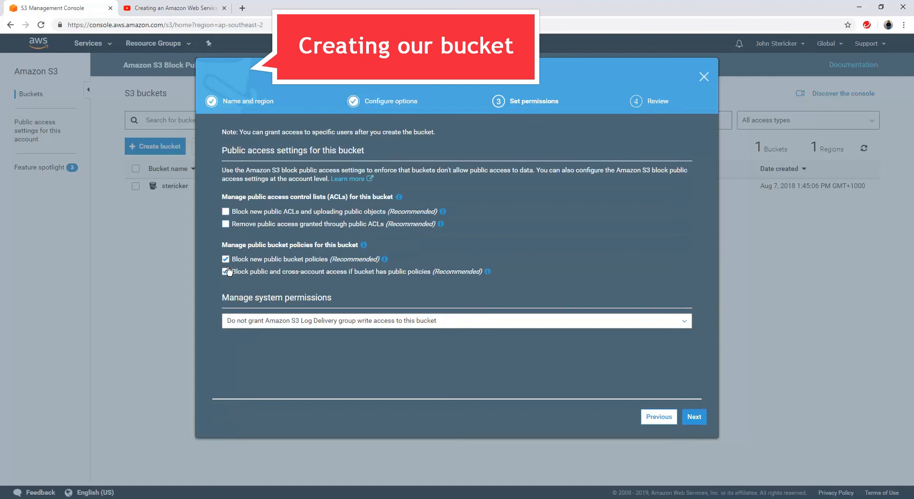
{"action": "left_click", "coordinate": [225, 259]}
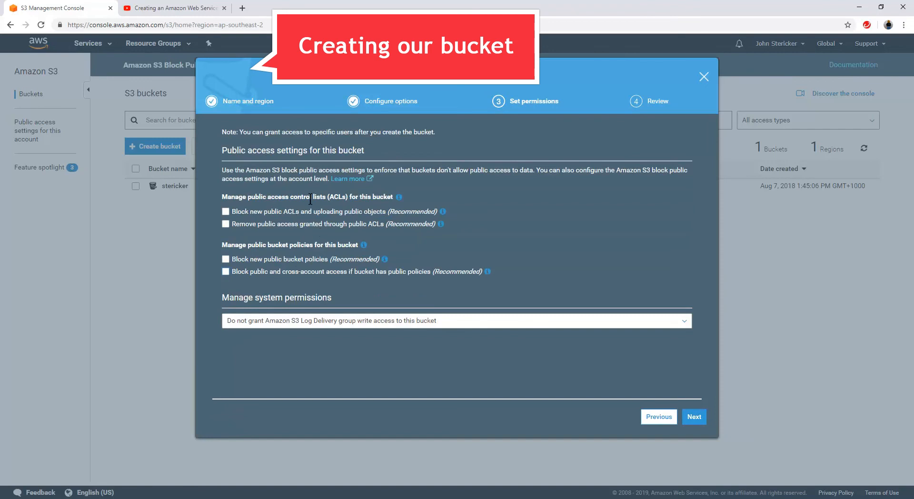
{"action": "mouse_move", "coordinate": [347, 218]}
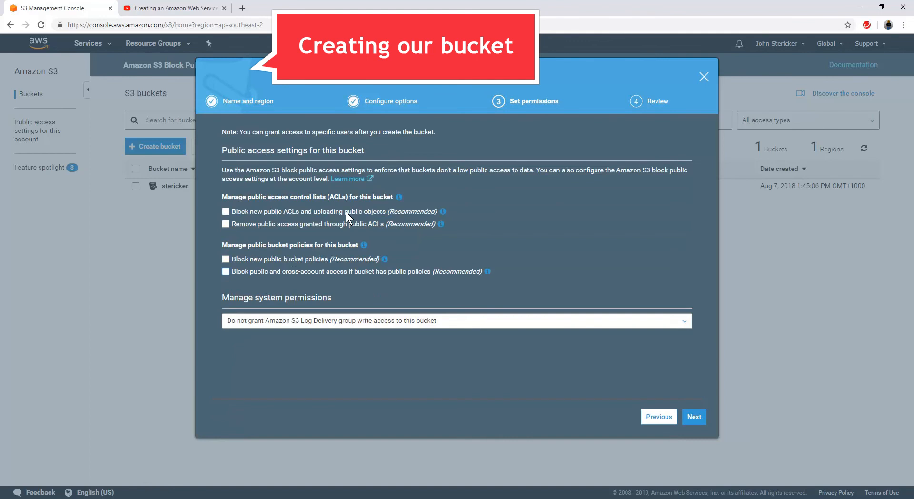
{"action": "mouse_move", "coordinate": [343, 214]}
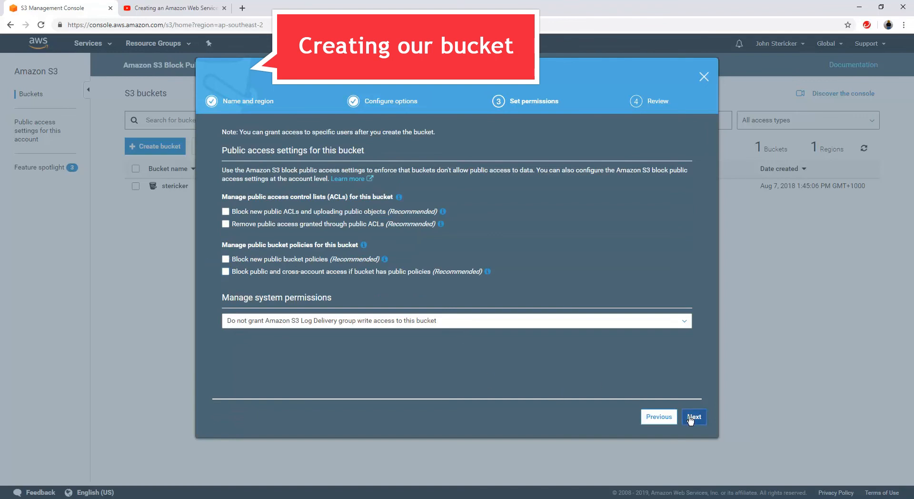
{"action": "left_click", "coordinate": [693, 417]}
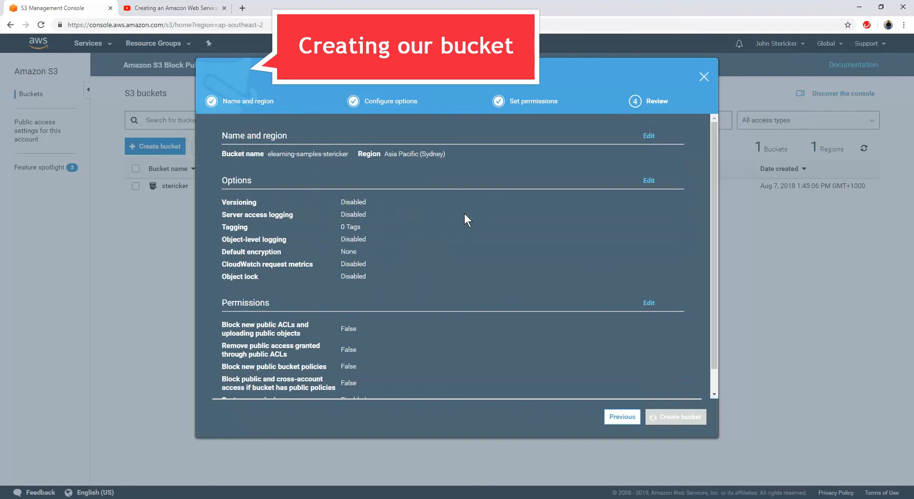
{"action": "left_click", "coordinate": [675, 416]}
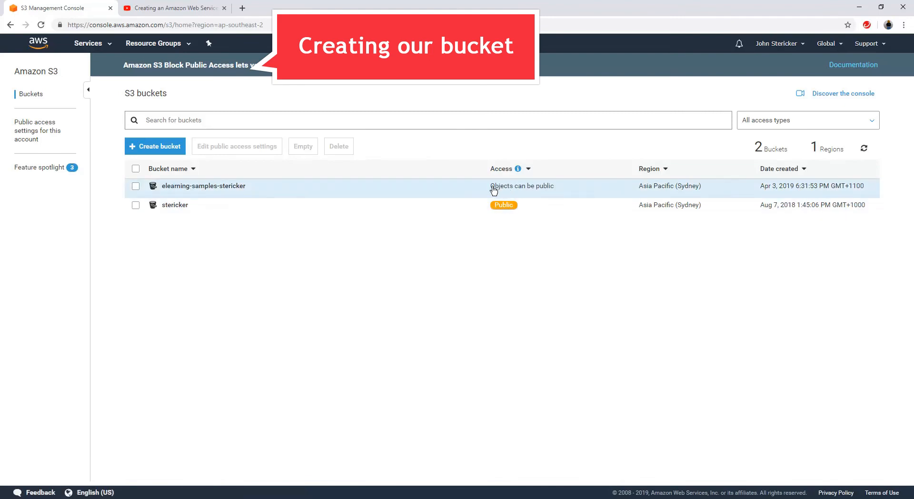
{"action": "mouse_move", "coordinate": [542, 192]}
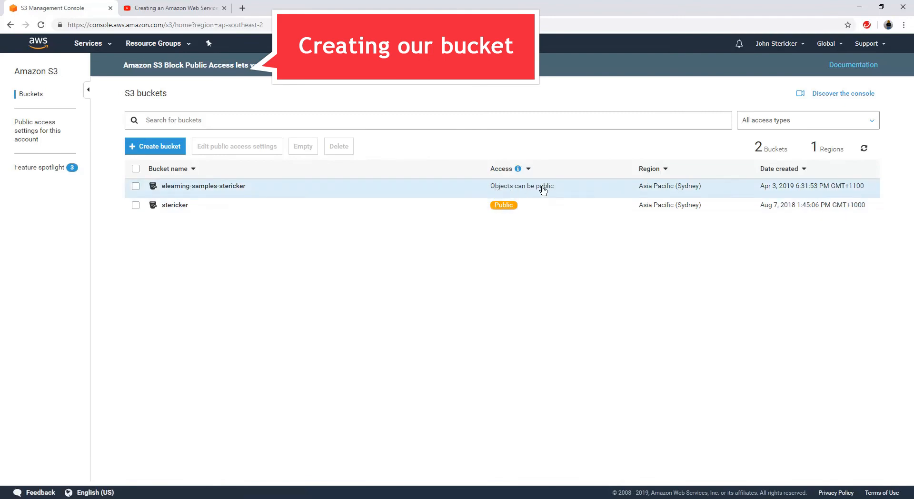
Step: Open elearning-samples-stericker and add the mojave-test folder (160 files, 7.7 MB) to Upload
{"action": "left_click", "coordinate": [203, 185]}
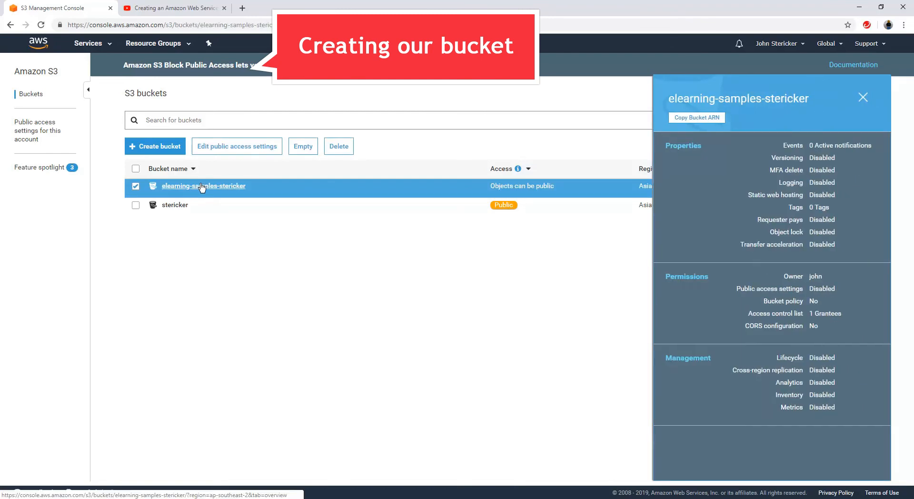
{"action": "left_click", "coordinate": [203, 186]}
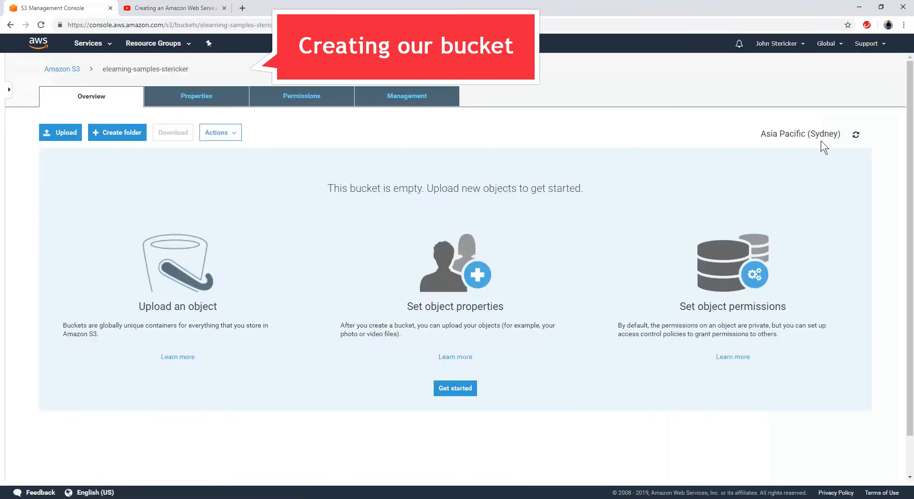
{"action": "mouse_move", "coordinate": [406, 229]}
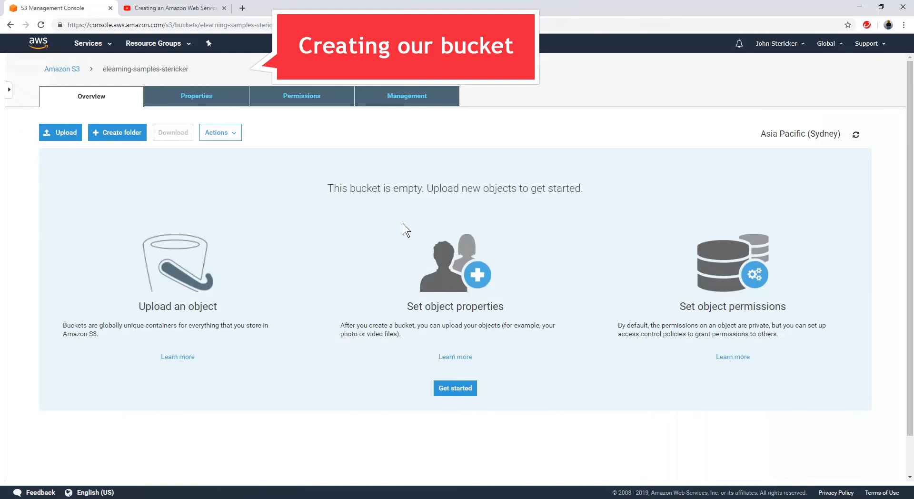
{"action": "mouse_move", "coordinate": [362, 173]}
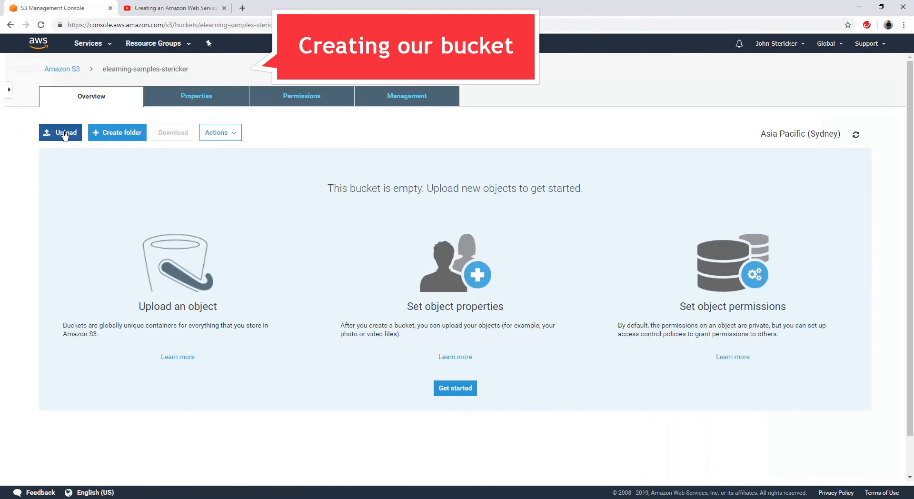
{"action": "left_click", "coordinate": [60, 133]}
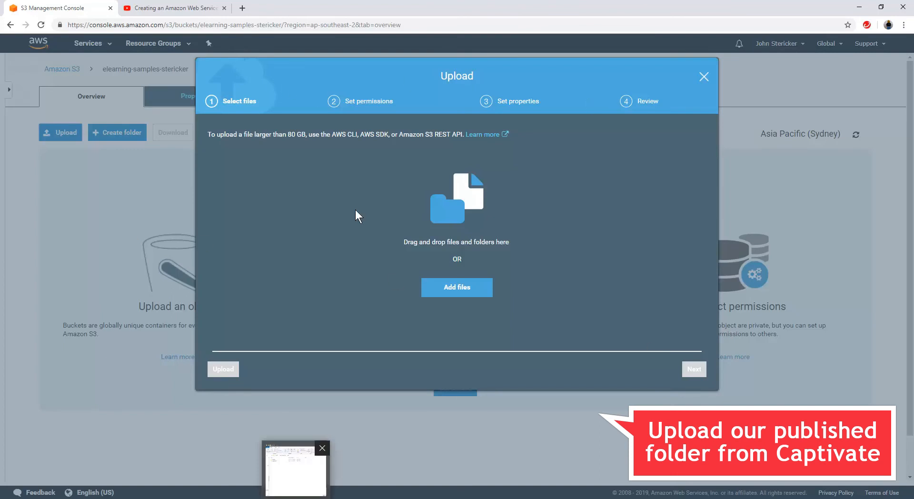
{"action": "mouse_move", "coordinate": [456, 288]}
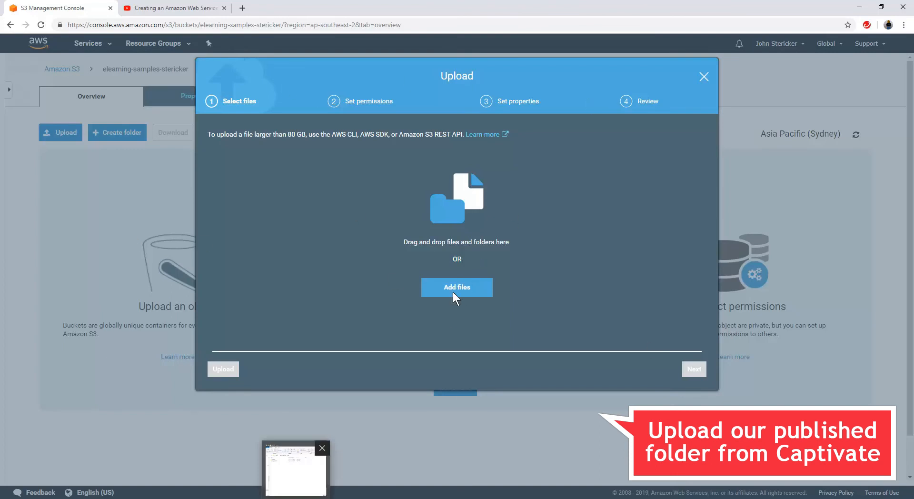
{"action": "mouse_move", "coordinate": [452, 222]}
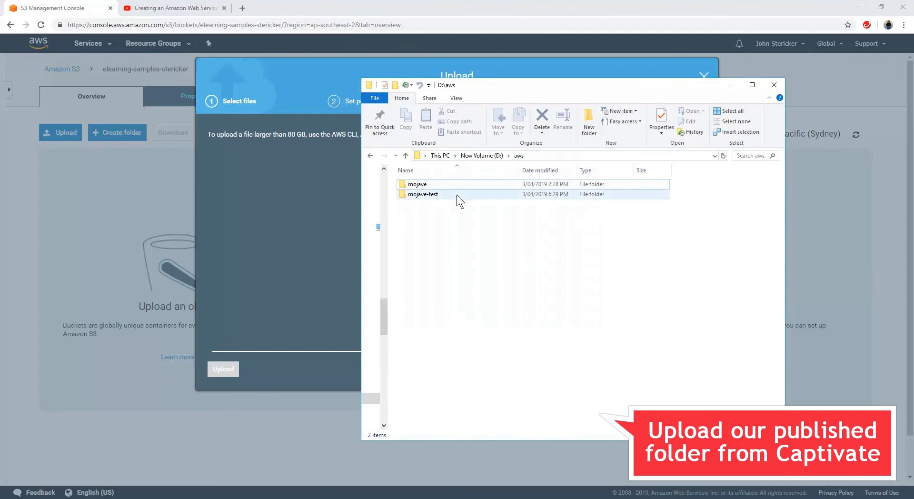
{"action": "mouse_move", "coordinate": [435, 201]}
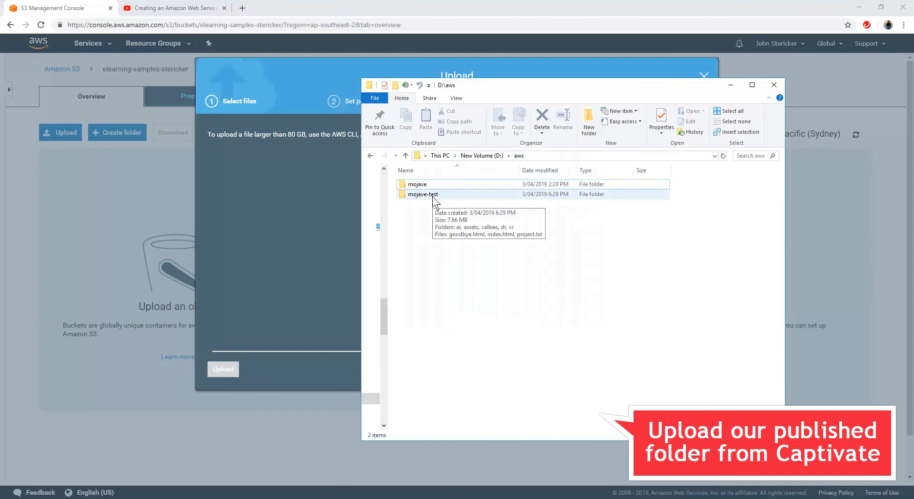
{"action": "left_click", "coordinate": [422, 195]}
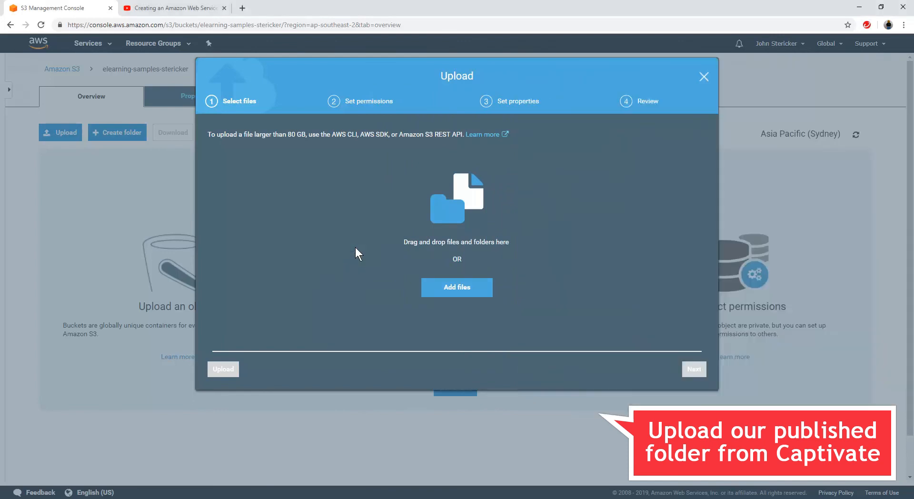
{"action": "left_click", "coordinate": [457, 287]}
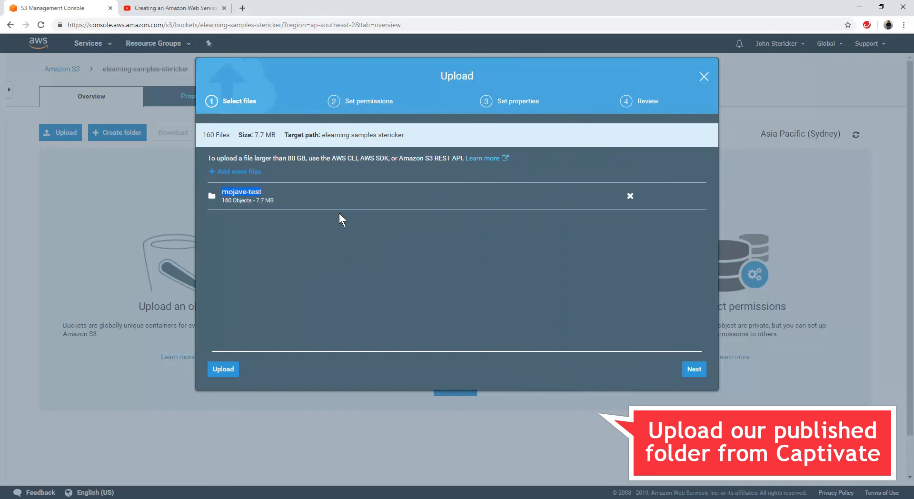
Step: Grant public read access to the files being uploaded
{"action": "left_click", "coordinate": [694, 369]}
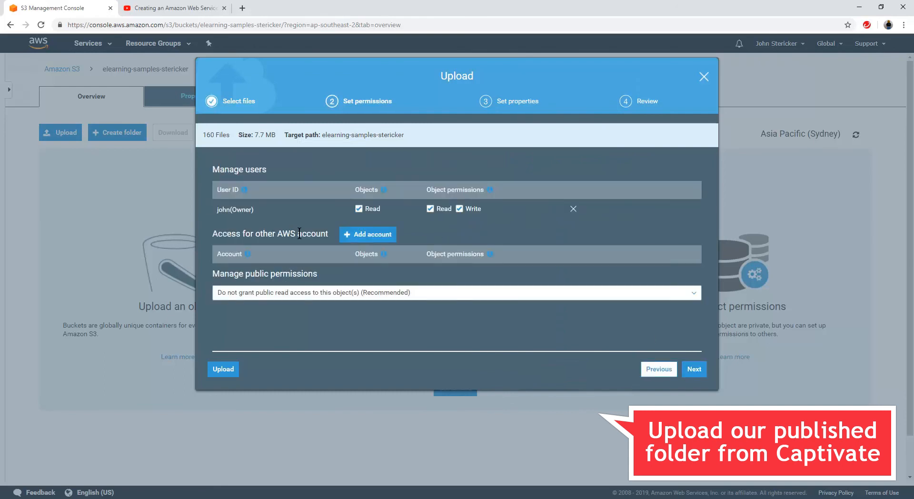
{"action": "left_click", "coordinate": [457, 292]}
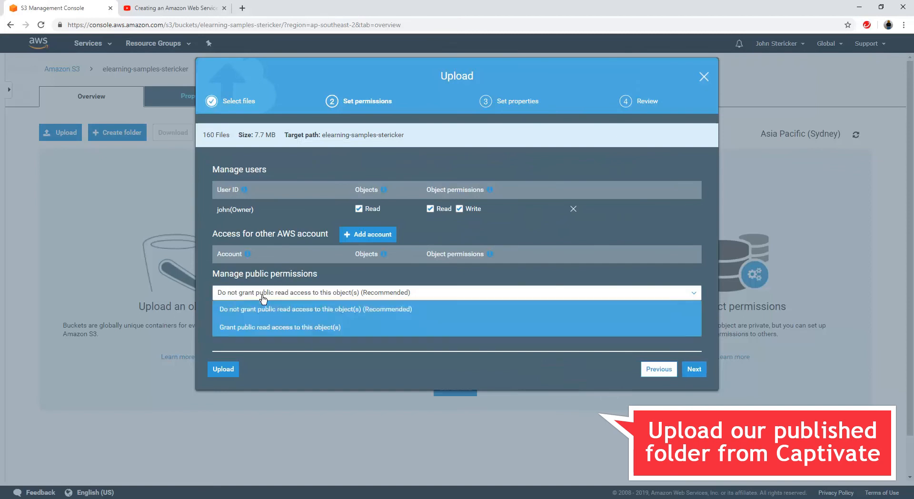
{"action": "mouse_move", "coordinate": [283, 327]}
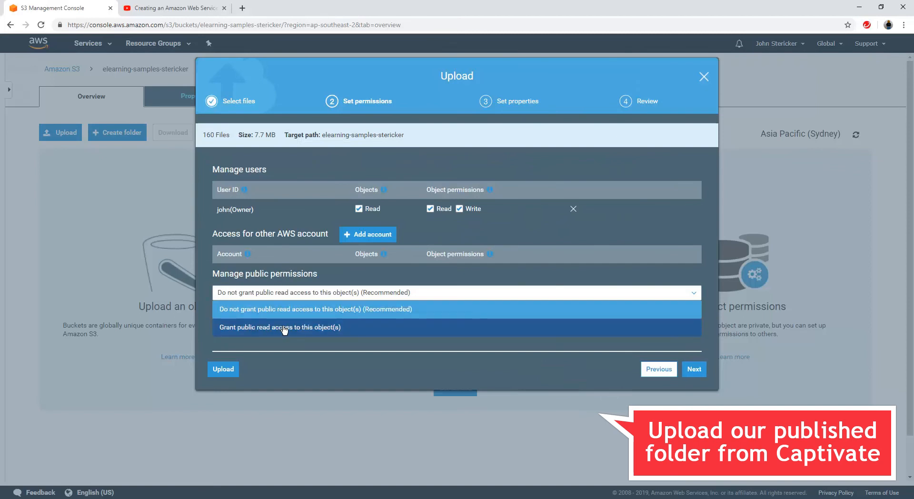
{"action": "left_click", "coordinate": [280, 327]}
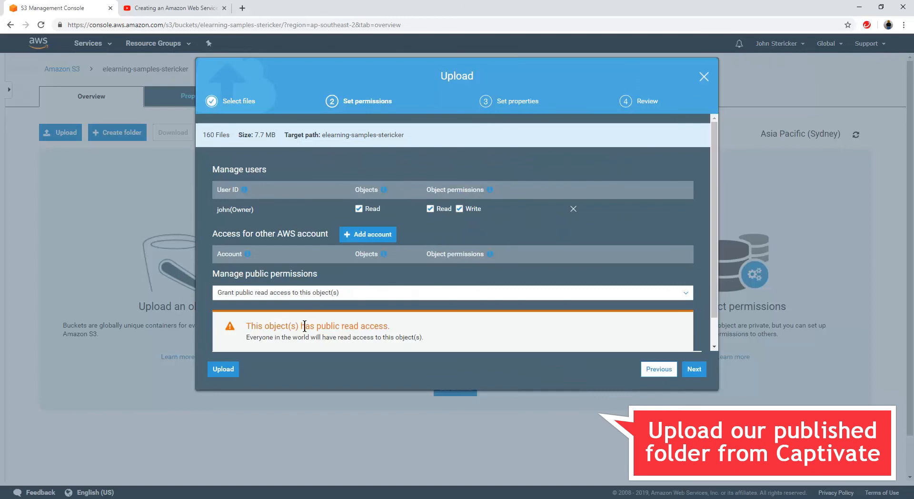
{"action": "mouse_move", "coordinate": [315, 326]}
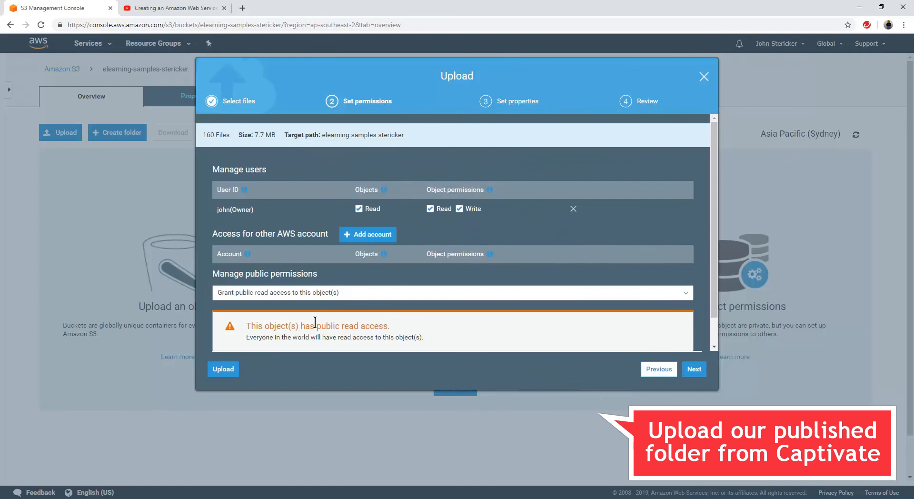
{"action": "mouse_move", "coordinate": [478, 278]}
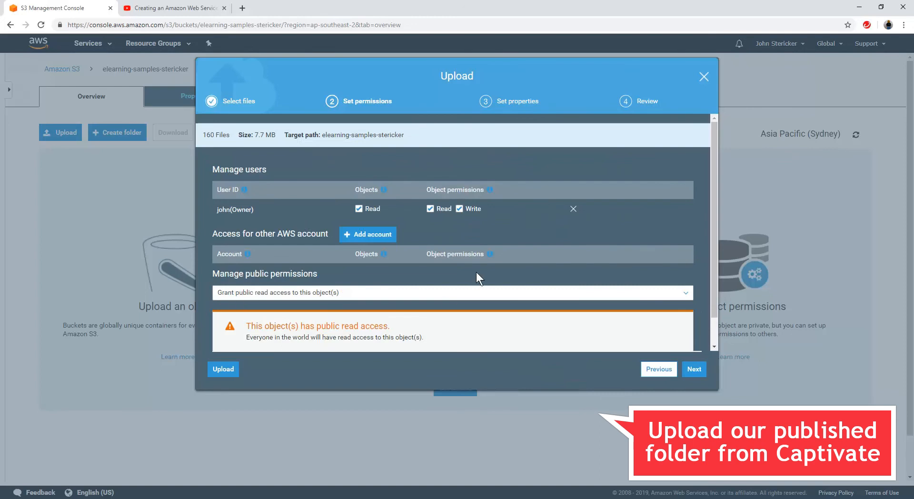
{"action": "mouse_move", "coordinate": [644, 358]}
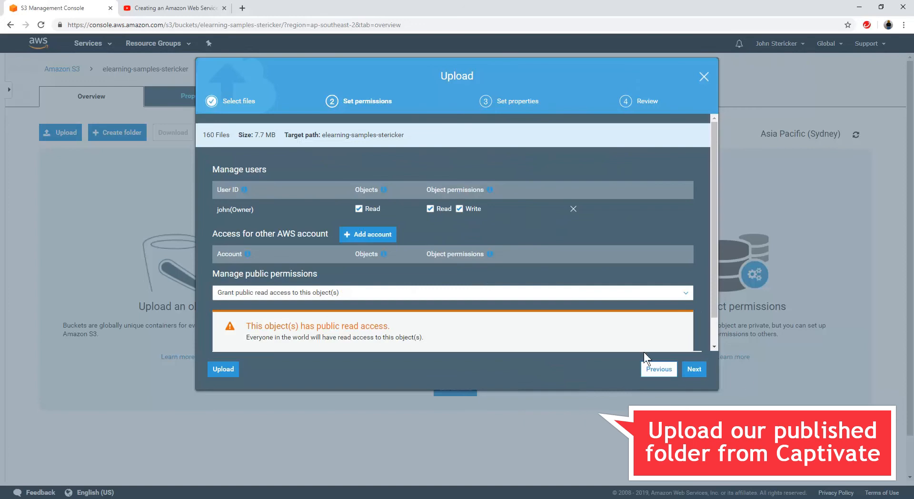
Step: Skip storage properties and review, then start uploading the mojave-test files
{"action": "left_click", "coordinate": [694, 369]}
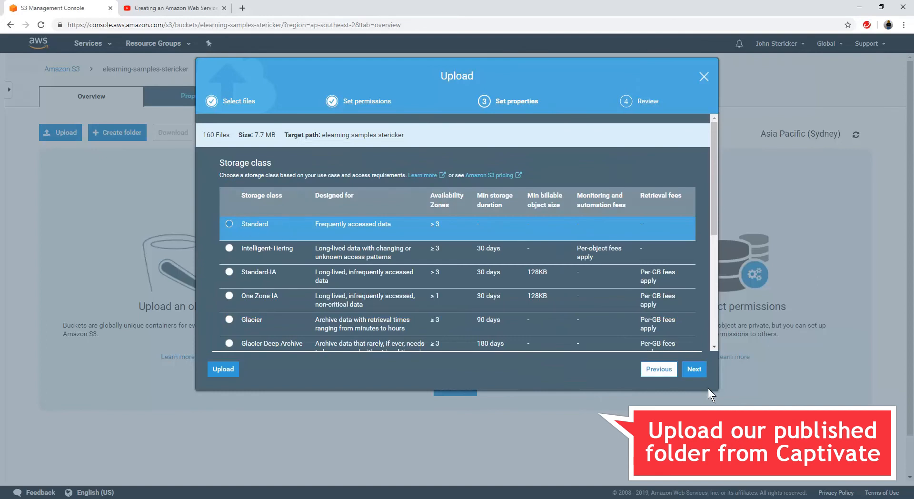
{"action": "left_click", "coordinate": [694, 369]}
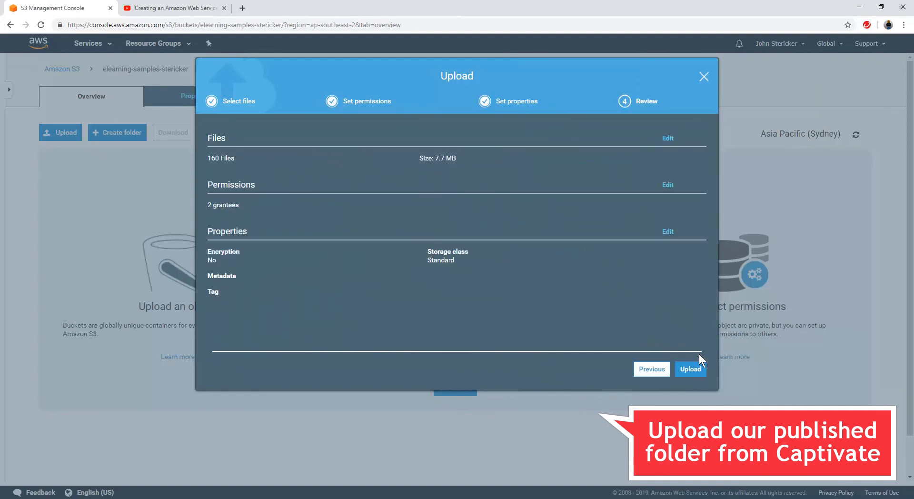
{"action": "left_click", "coordinate": [691, 369]}
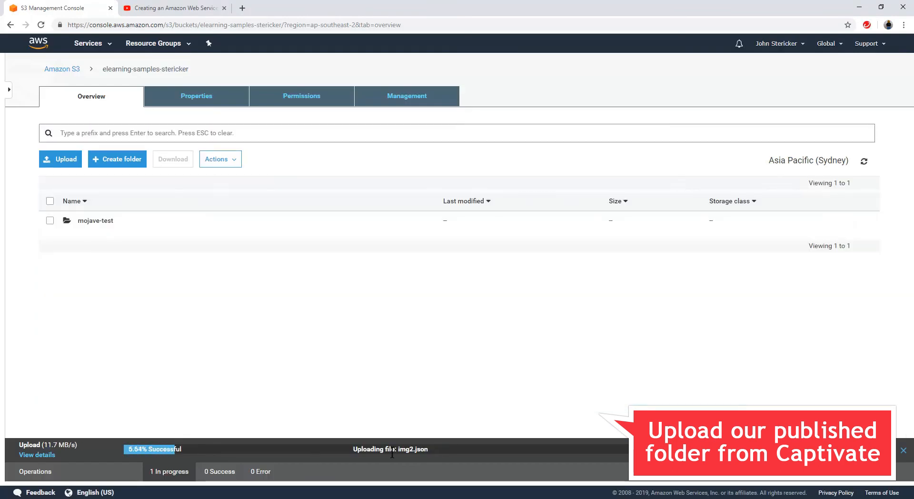
{"action": "mouse_move", "coordinate": [276, 464]}
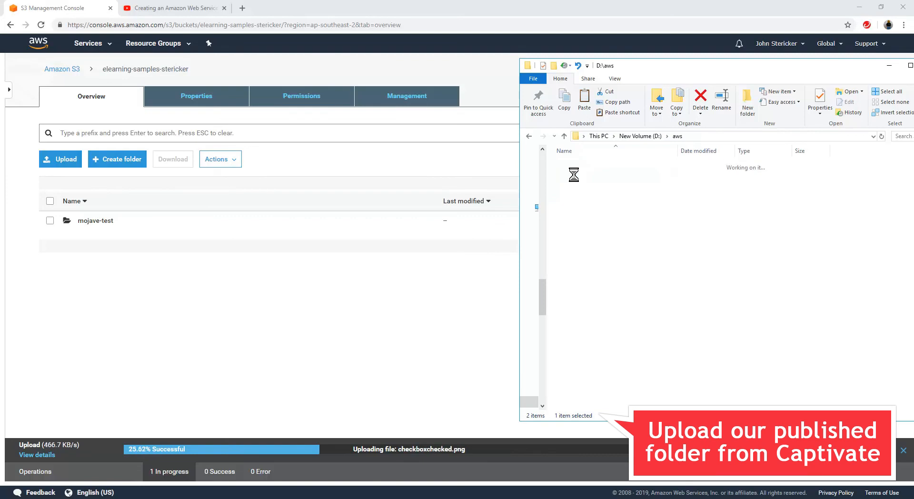
{"action": "double_click", "coordinate": [573, 174]}
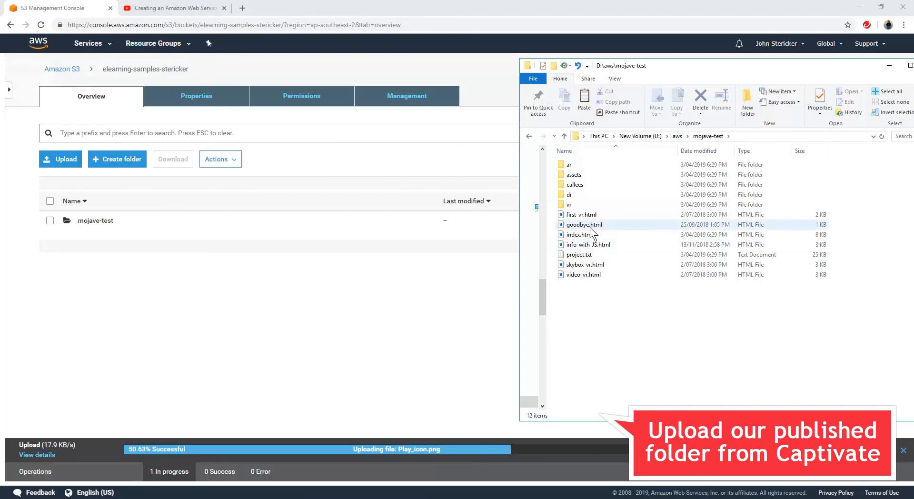
{"action": "mouse_move", "coordinate": [582, 215]}
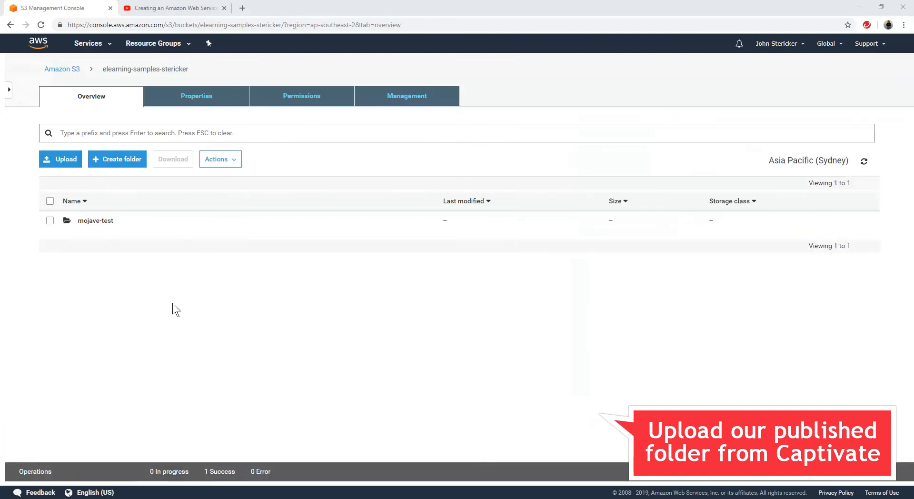
{"action": "mouse_move", "coordinate": [165, 71]}
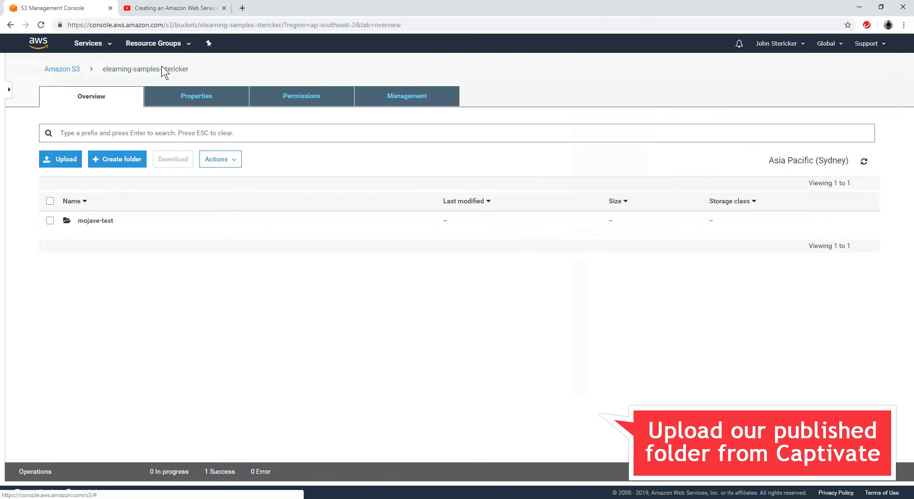
{"action": "mouse_move", "coordinate": [96, 221]}
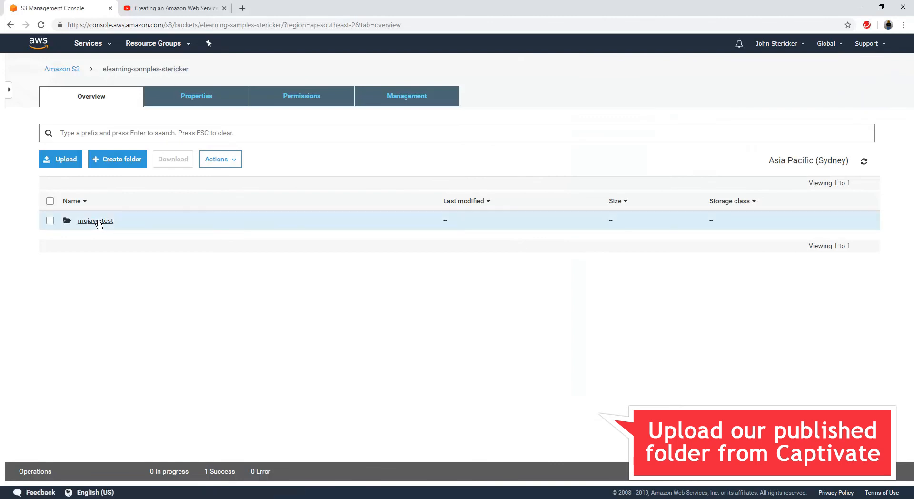
Step: Open index.html in the mojave-test folder and follow its public Object URL
{"action": "left_click", "coordinate": [95, 221]}
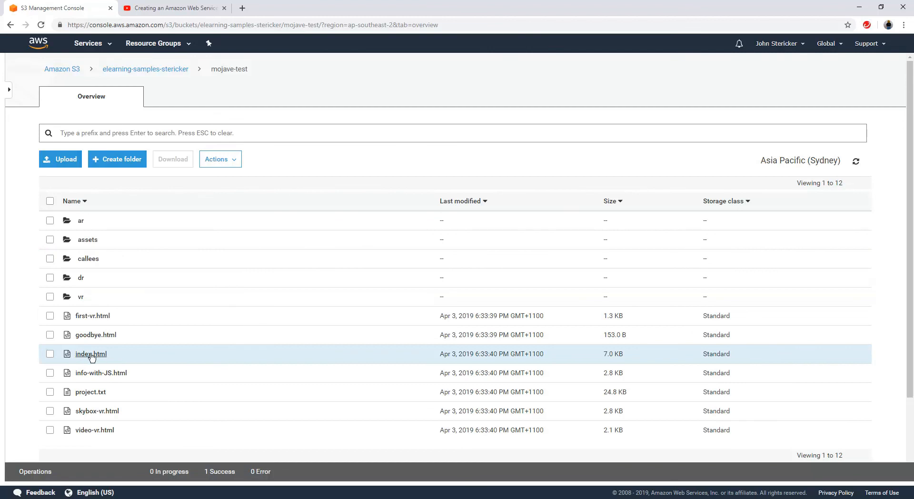
{"action": "left_click", "coordinate": [90, 354]}
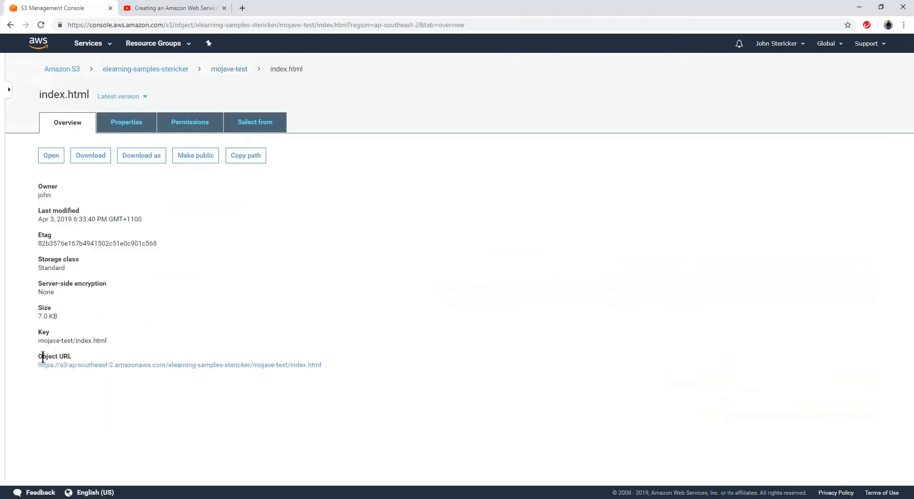
{"action": "double_click", "coordinate": [54, 356]}
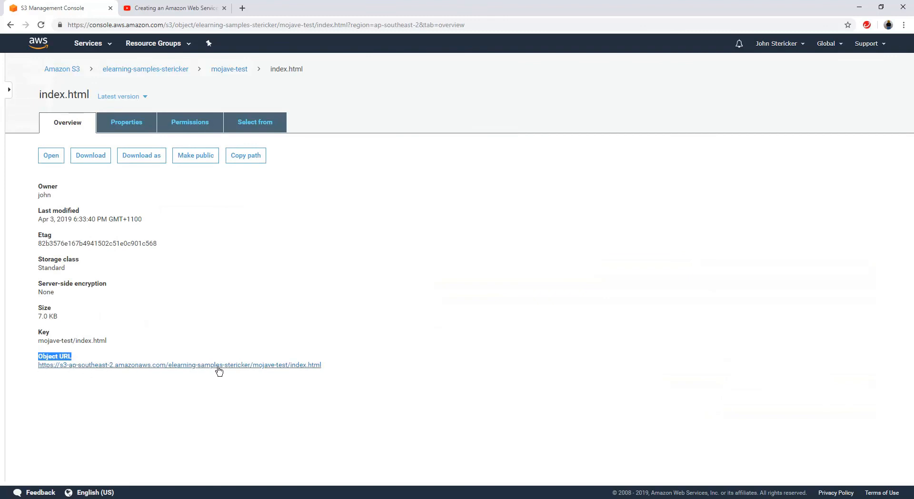
{"action": "mouse_move", "coordinate": [278, 371]}
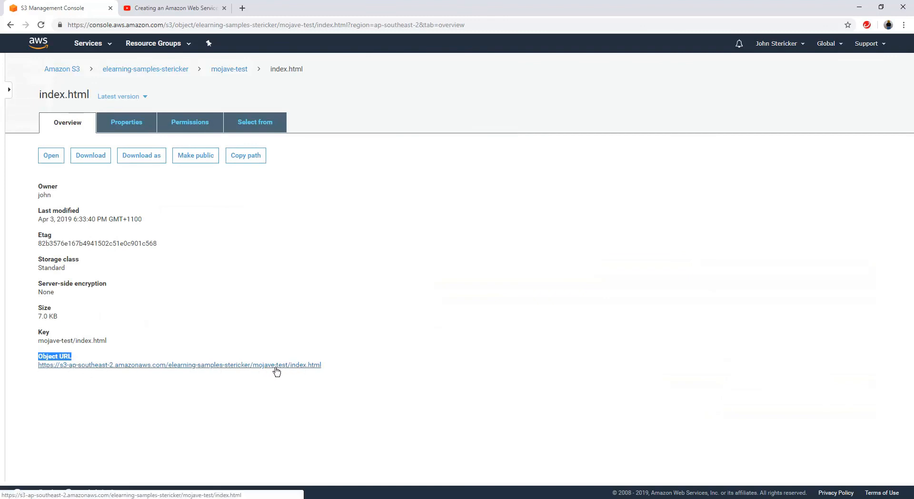
{"action": "mouse_move", "coordinate": [188, 370]}
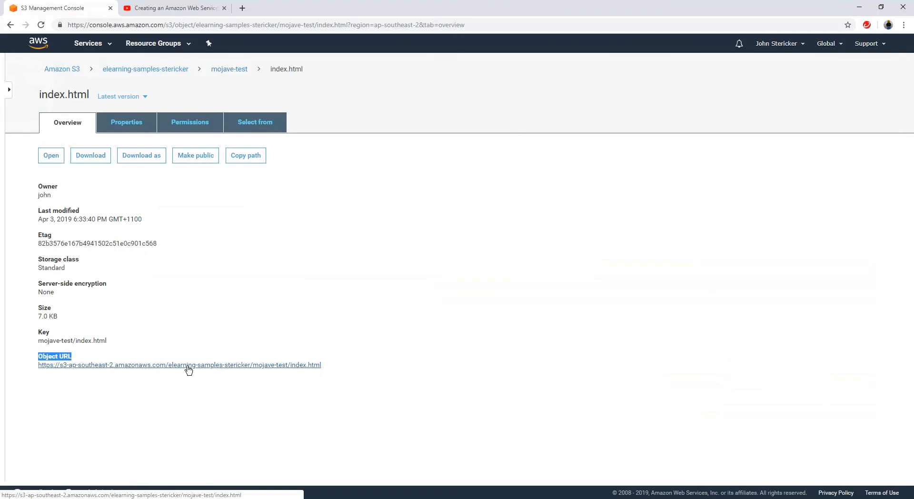
{"action": "left_click", "coordinate": [179, 364]}
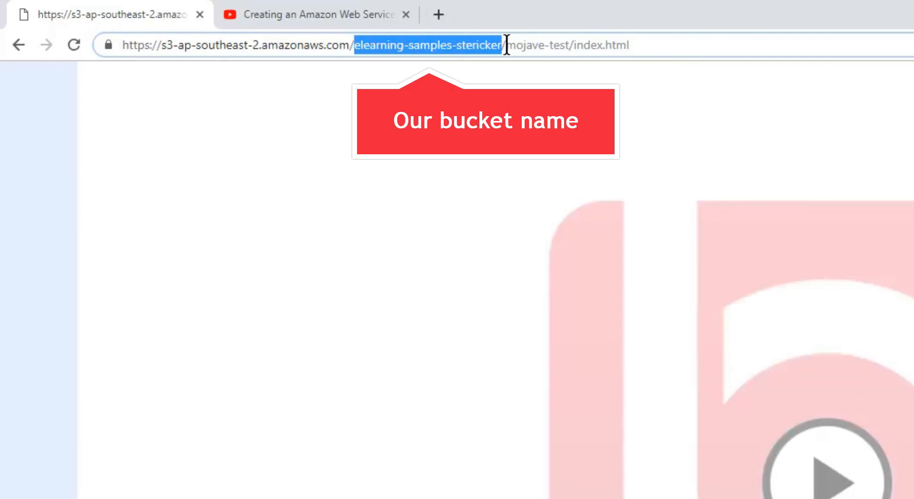
Step: Highlight the bucket name in the address bar while the Captivate module loads
{"action": "left_click", "coordinate": [506, 44]}
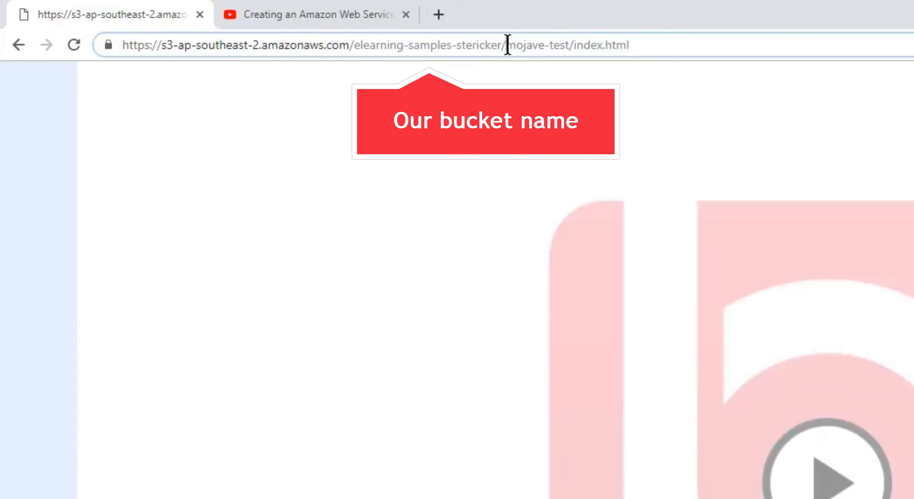
{"action": "double_click", "coordinate": [524, 45]}
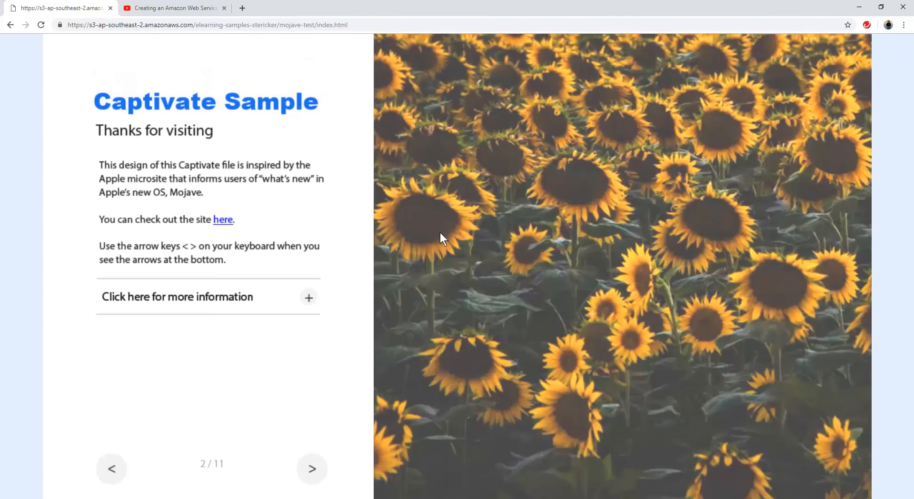
{"action": "mouse_move", "coordinate": [270, 48]}
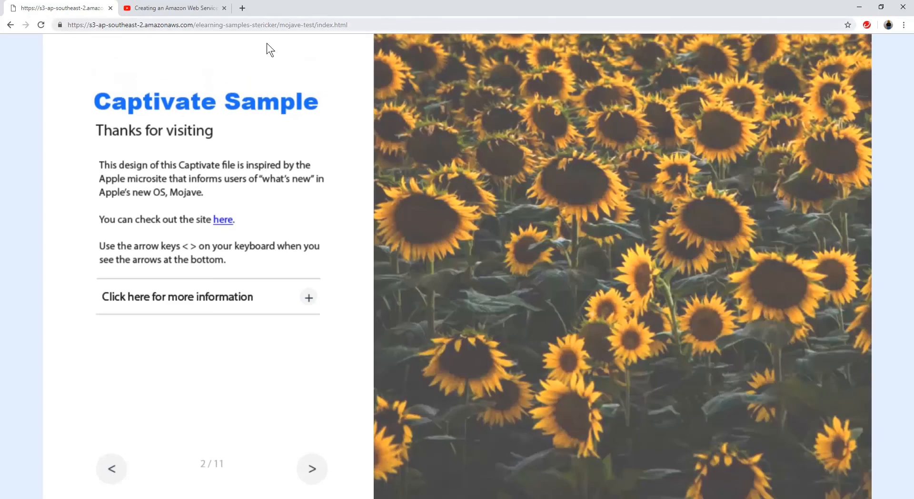
Step: Copy the module's S3 address and open the WordPress Assignment page for editing
{"action": "right_click", "coordinate": [204, 24]}
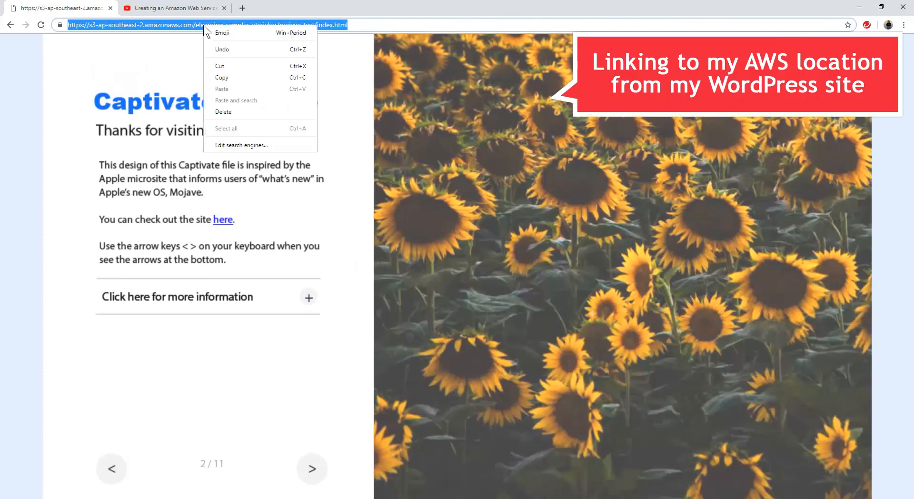
{"action": "mouse_move", "coordinate": [222, 78]}
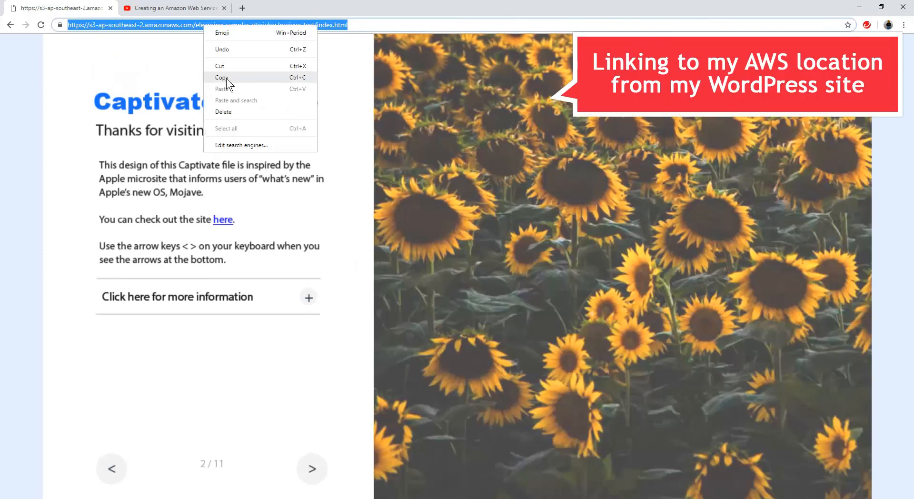
{"action": "left_click", "coordinate": [223, 77]}
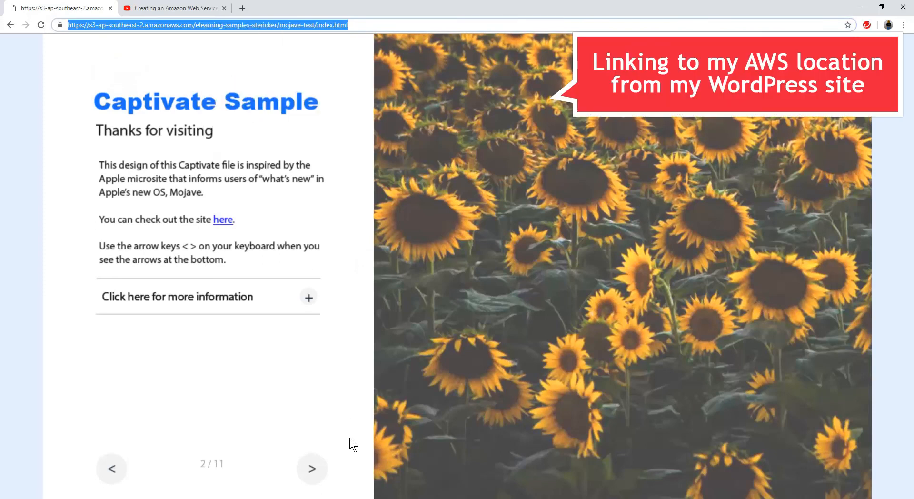
{"action": "left_click", "coordinate": [52, 8]}
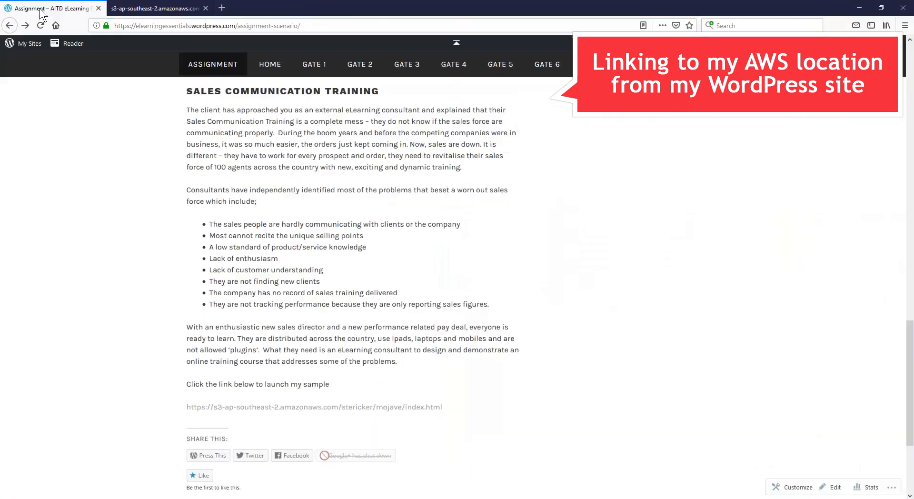
{"action": "mouse_move", "coordinate": [675, 449]}
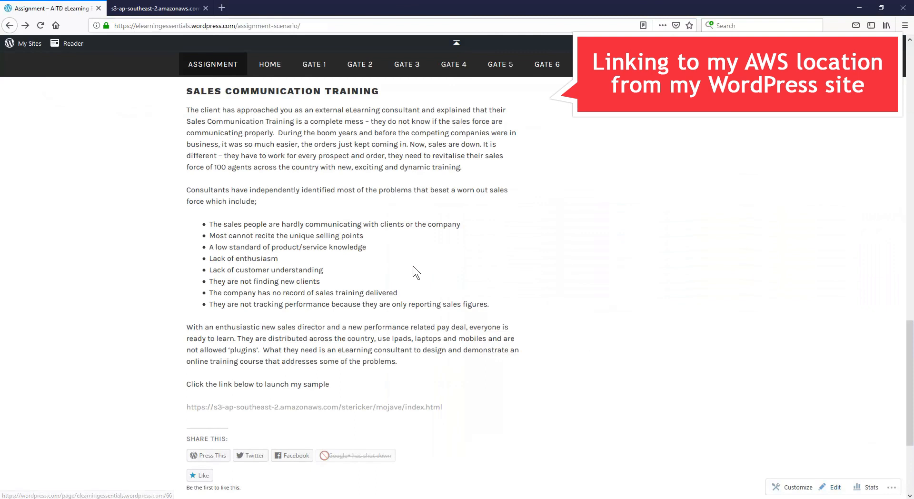
{"action": "scroll", "scroll_direction": "down", "scroll_amount": 3}
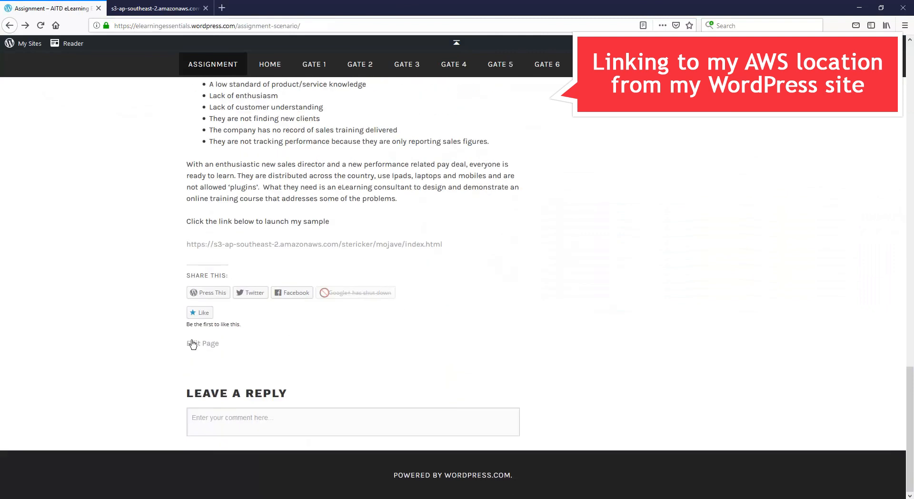
{"action": "left_click", "coordinate": [203, 343]}
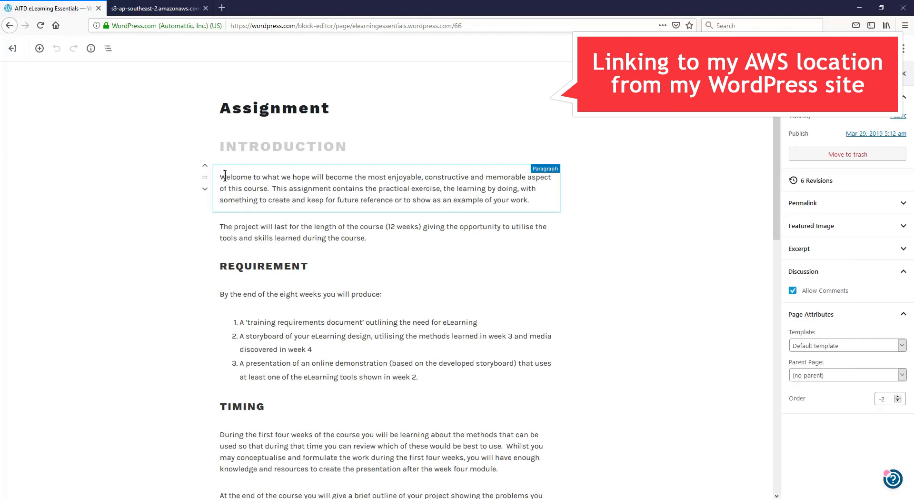
{"action": "mouse_move", "coordinate": [386, 164]}
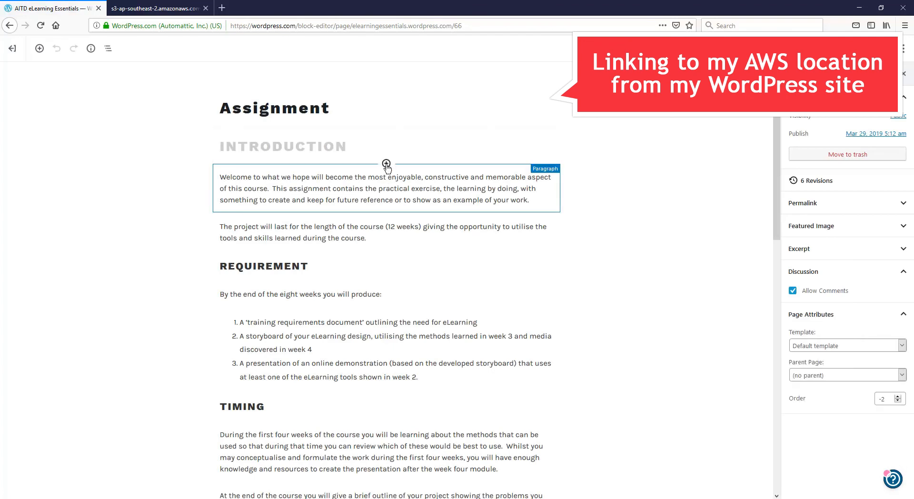
Step: Add a paragraph linking to the S3 index.html URL, opening in a new tab
{"action": "left_click", "coordinate": [386, 163]}
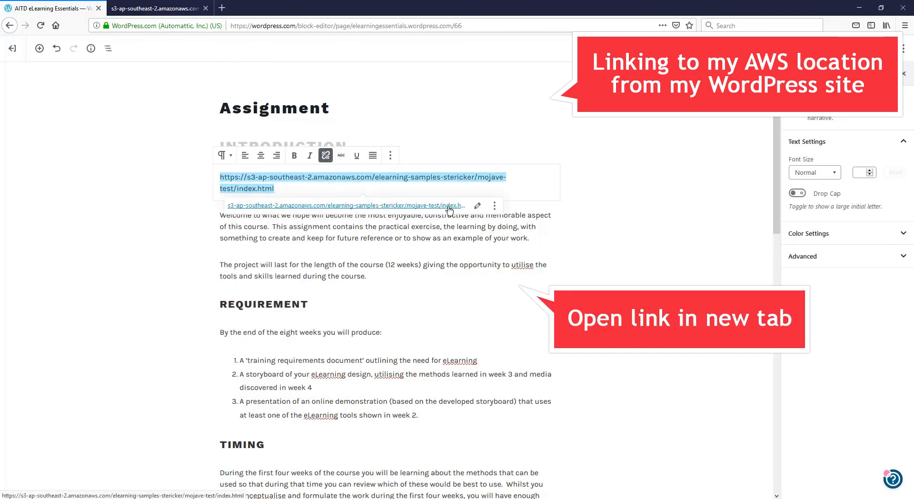
{"action": "mouse_move", "coordinate": [477, 207]}
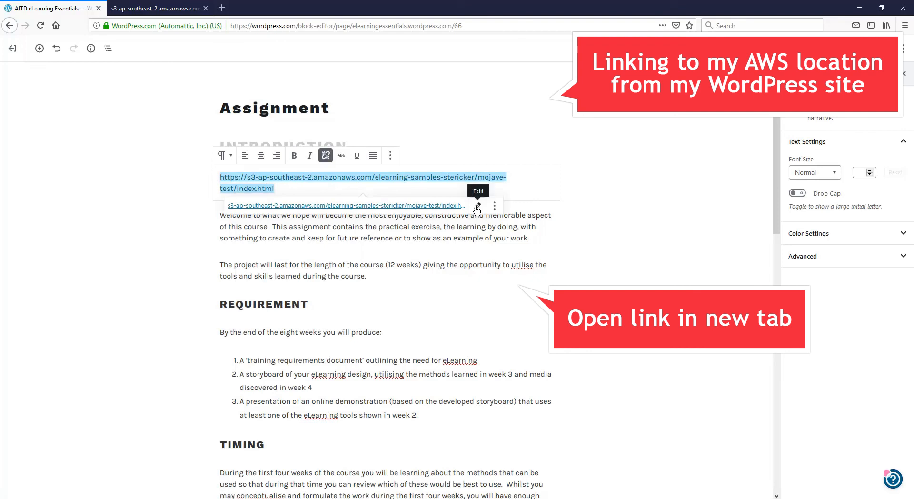
{"action": "mouse_move", "coordinate": [478, 209]}
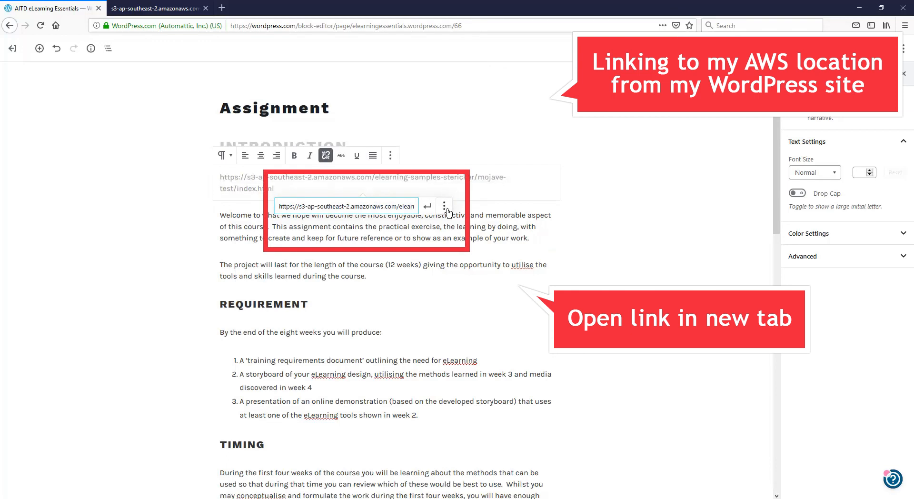
{"action": "left_click", "coordinate": [444, 206]}
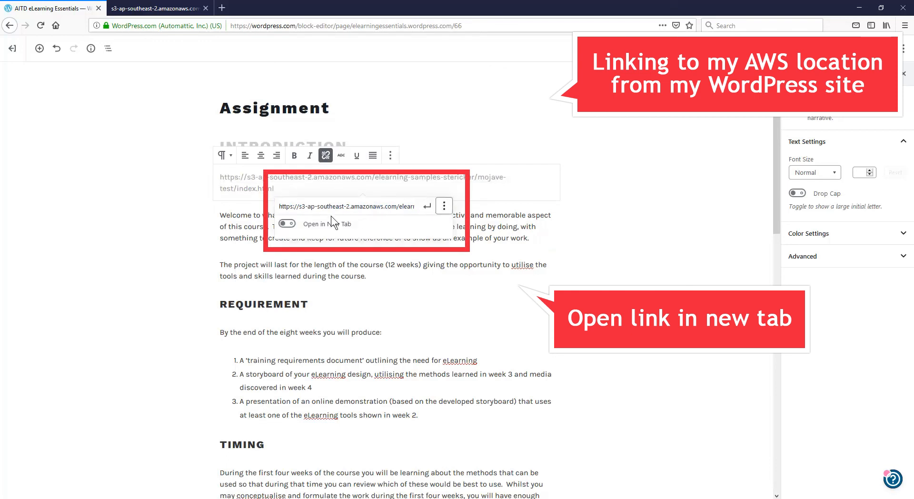
{"action": "left_click", "coordinate": [286, 224]}
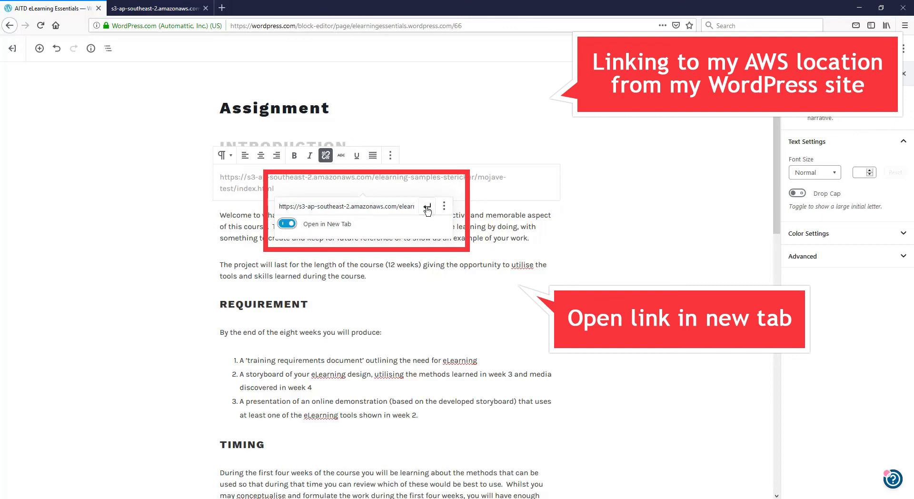
{"action": "mouse_move", "coordinate": [427, 208]}
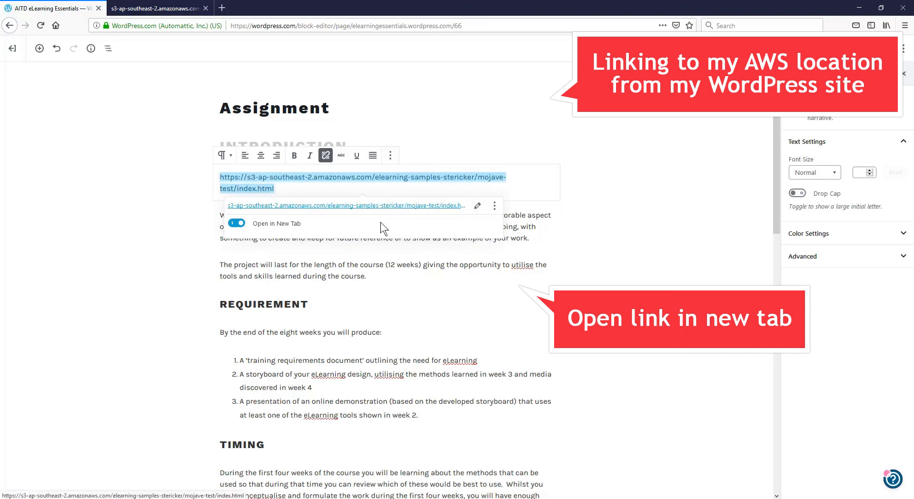
{"action": "mouse_move", "coordinate": [252, 205]}
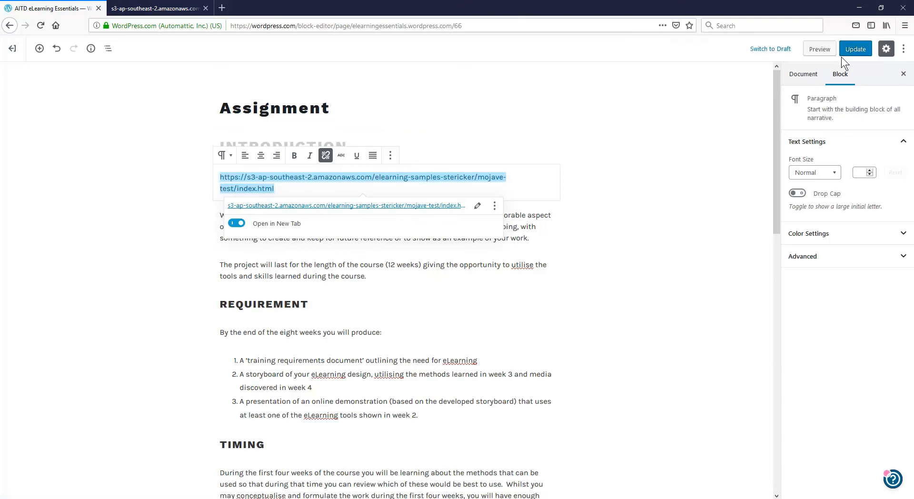
Step: Update the Assignment page, view it live, and open the S3 module link
{"action": "left_click", "coordinate": [856, 49]}
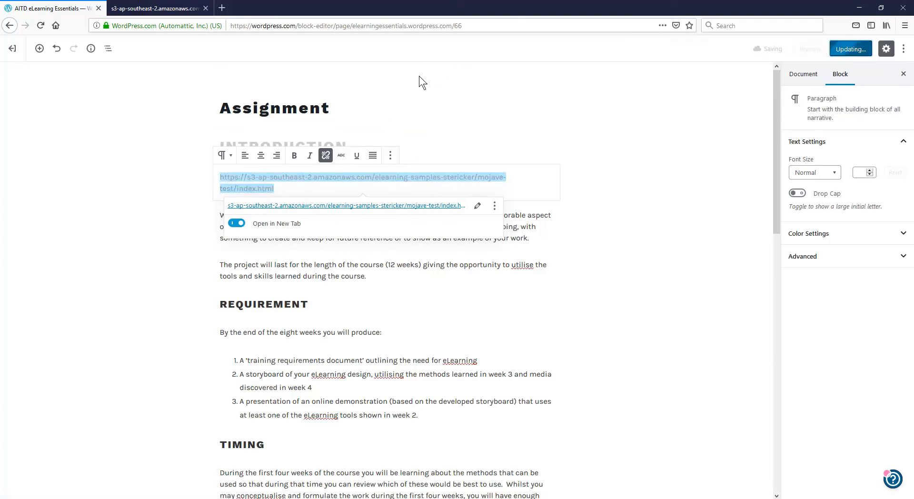
{"action": "left_click", "coordinate": [850, 49]}
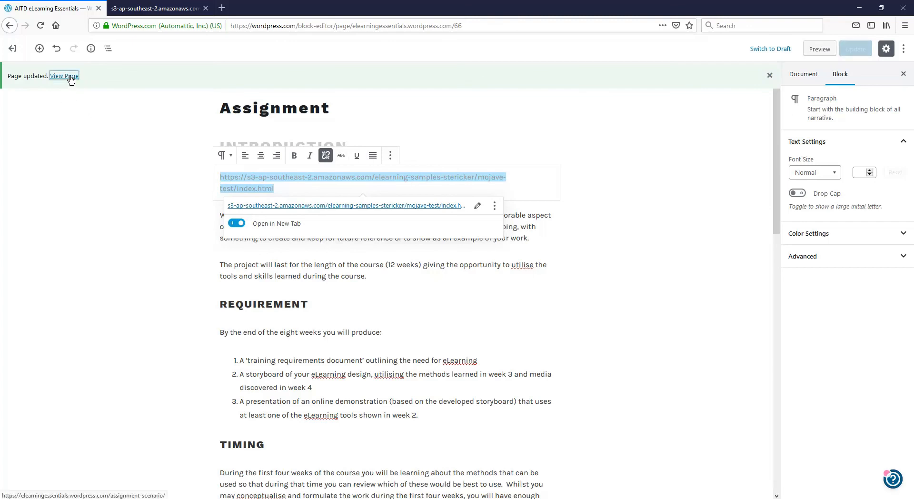
{"action": "left_click", "coordinate": [63, 76]}
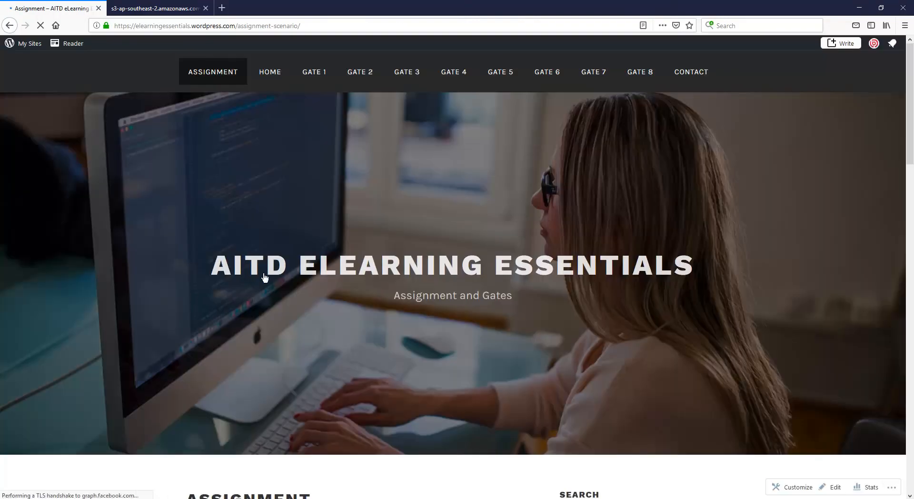
{"action": "scroll", "scroll_direction": "down", "scroll_amount": 3}
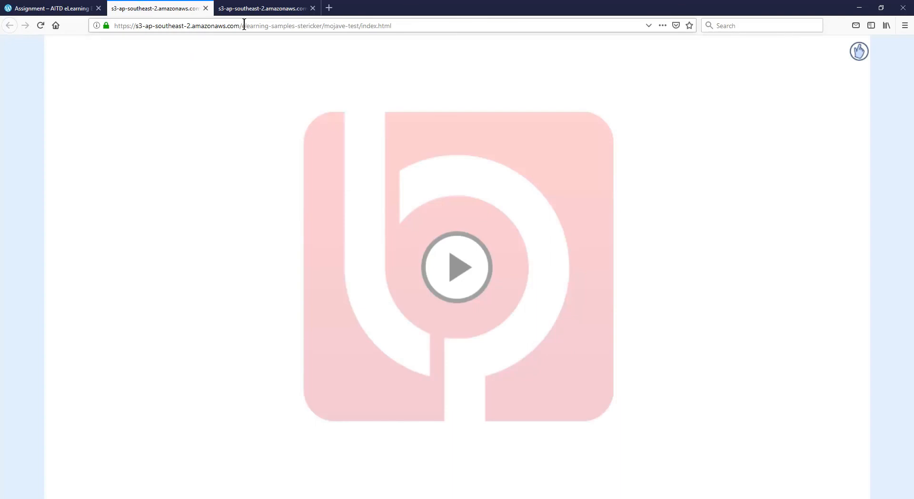
{"action": "left_click", "coordinate": [457, 268]}
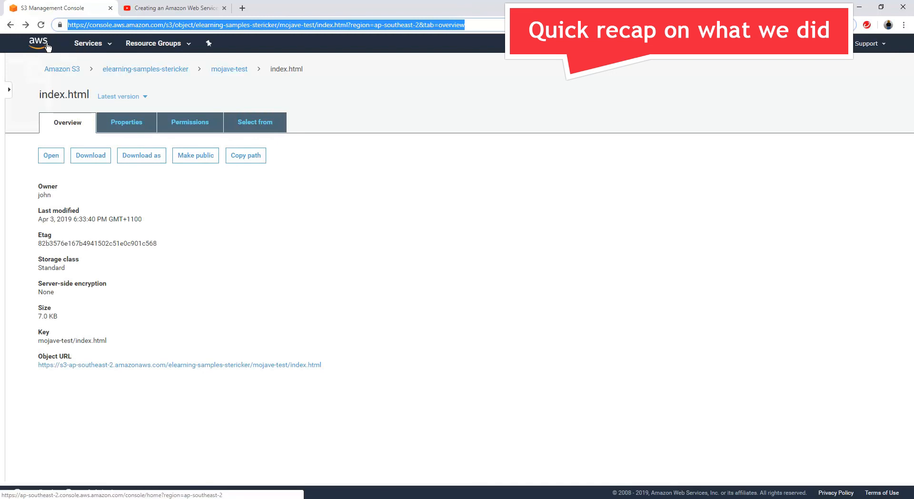
{"action": "mouse_move", "coordinate": [41, 46]}
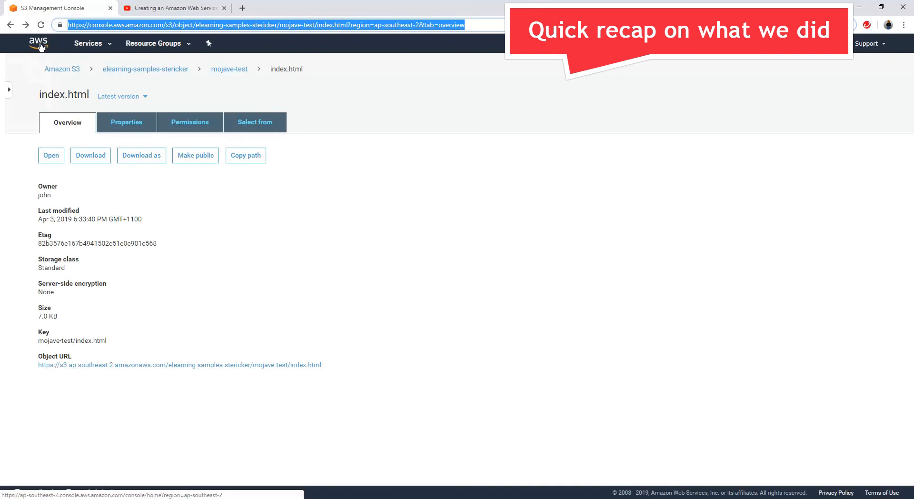
Step: Go back to the AWS console home and search 'S3' to reach the bucket list
{"action": "left_click", "coordinate": [38, 44]}
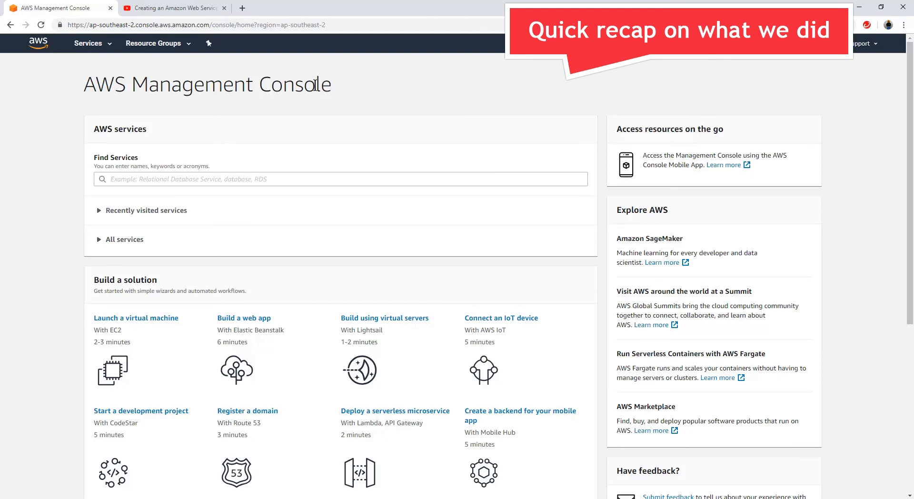
{"action": "left_click", "coordinate": [340, 180]}
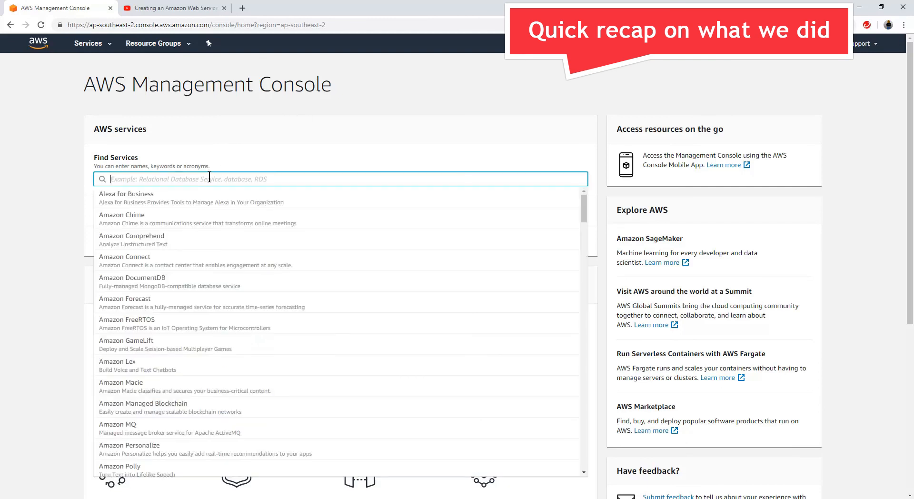
{"action": "type", "text": "S3"}
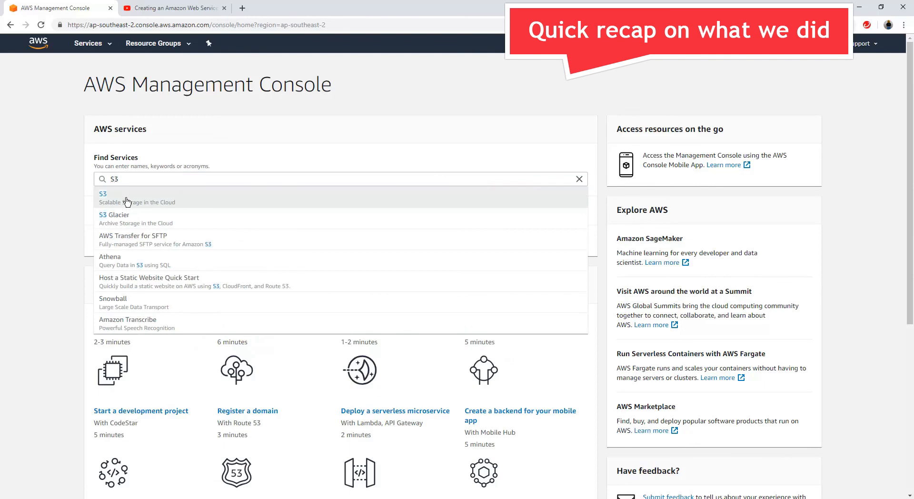
{"action": "left_click", "coordinate": [103, 197]}
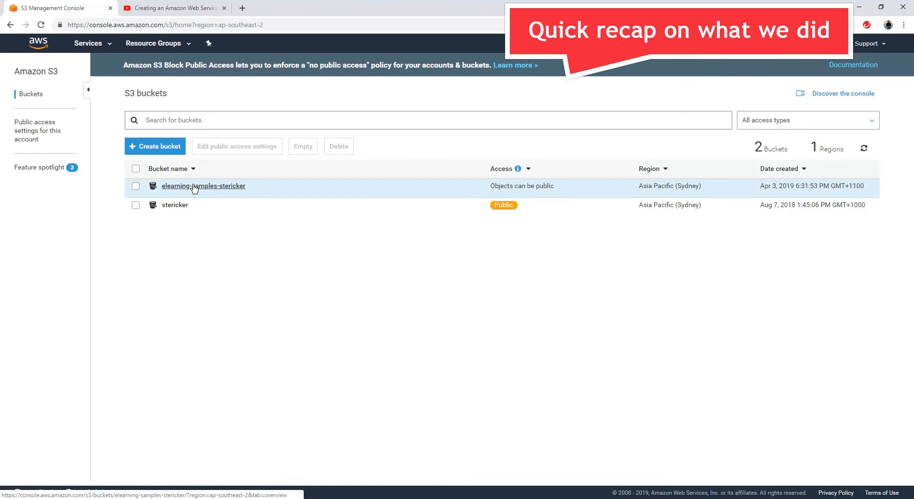
Step: Open the elearning-samples-stericker bucket, then open and dismiss the upload wizard
{"action": "left_click", "coordinate": [203, 186]}
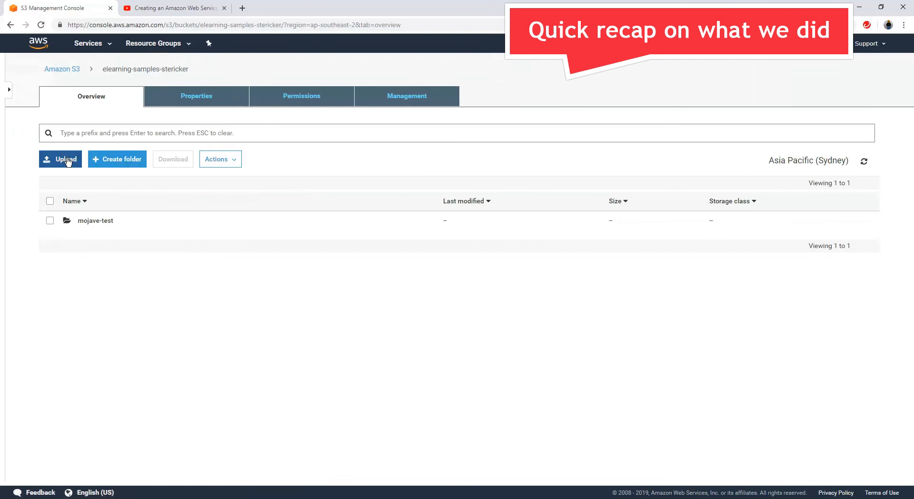
{"action": "left_click", "coordinate": [60, 158]}
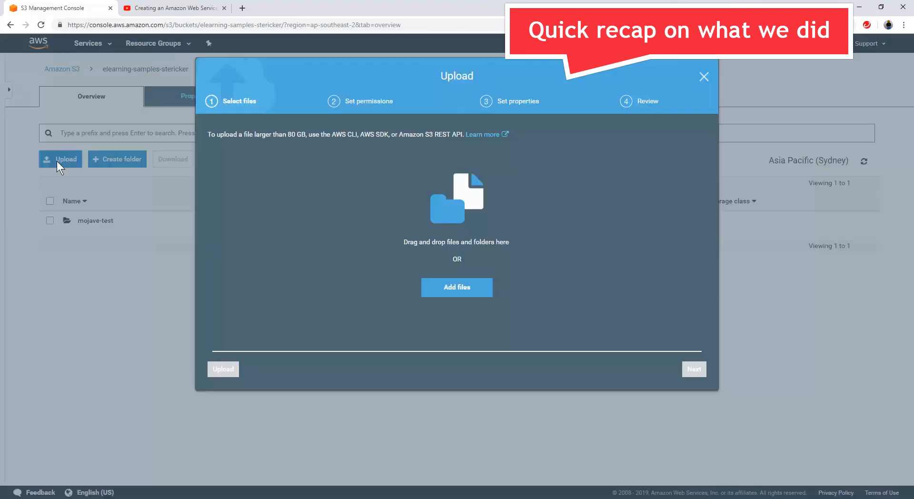
{"action": "mouse_move", "coordinate": [469, 210]}
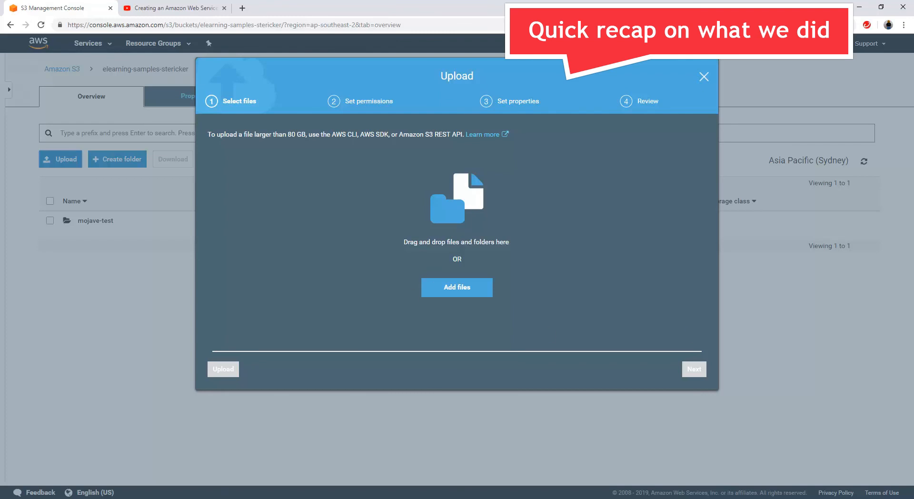
{"action": "left_click", "coordinate": [704, 76]}
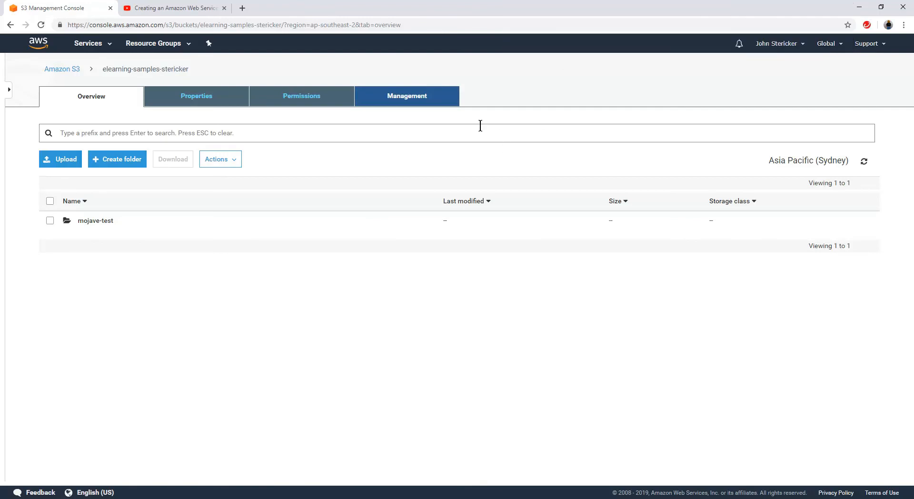
{"action": "mouse_move", "coordinate": [389, 245]}
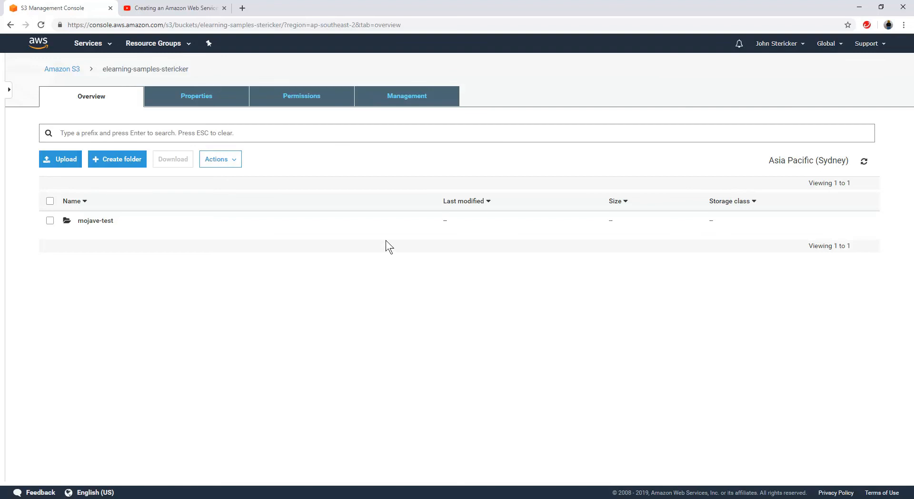
{"action": "mouse_move", "coordinate": [396, 276]}
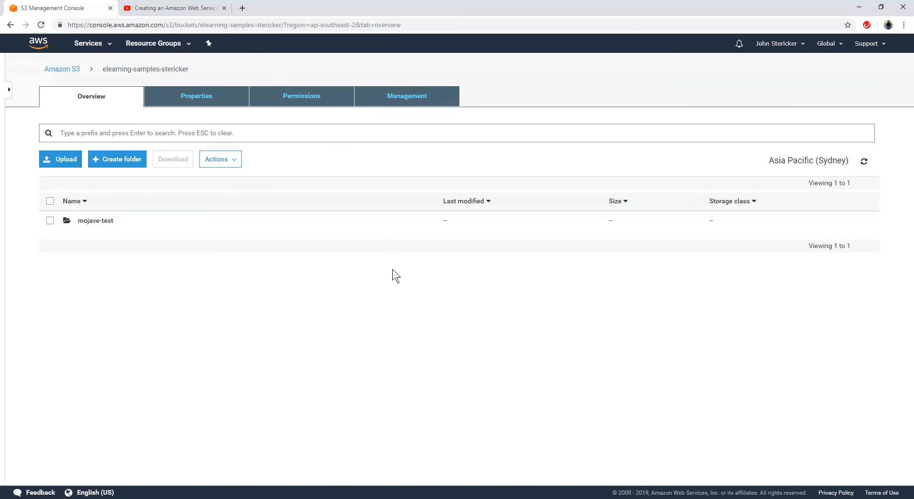